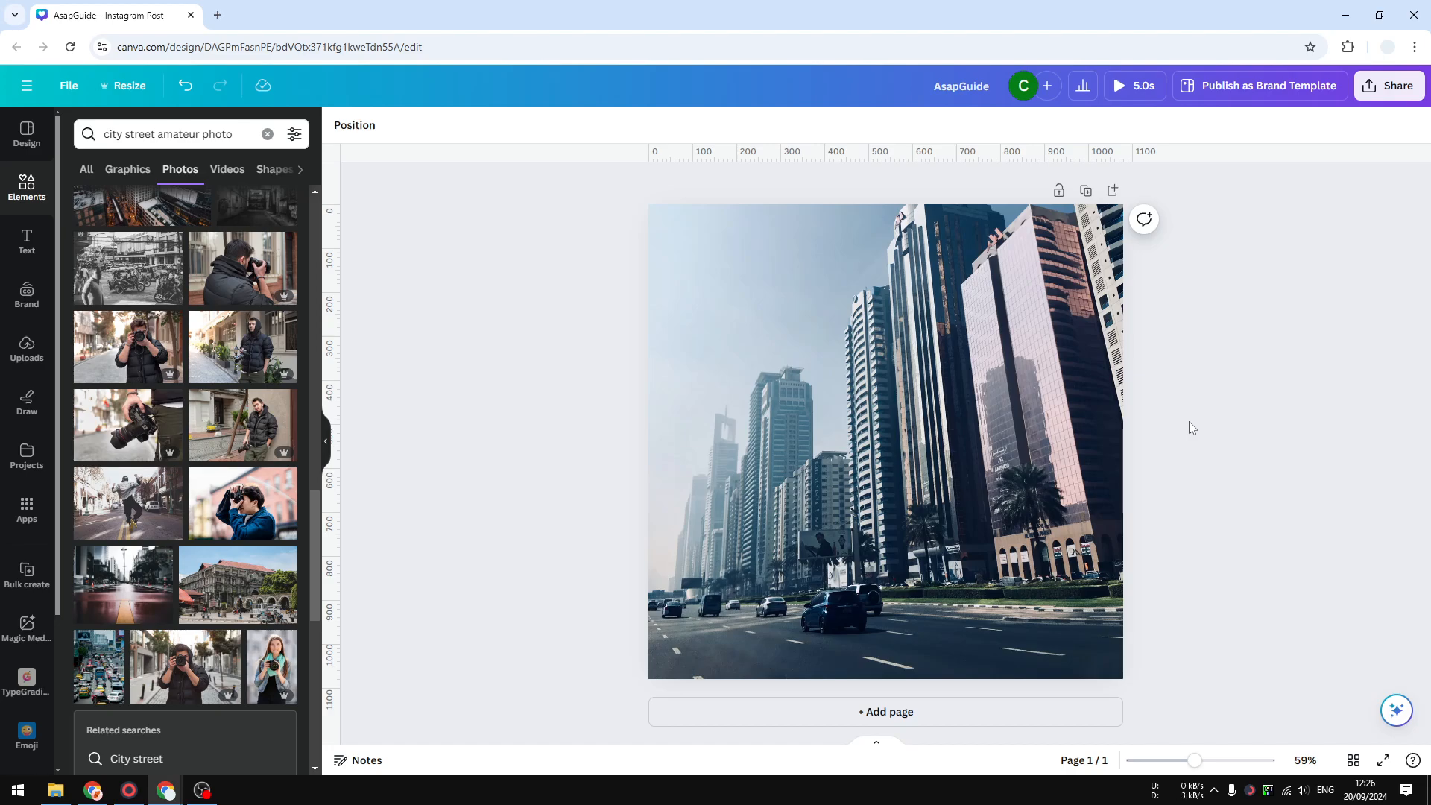
Step: Select the street photo and rotate it to about -2° so the buildings stand straighter
left_click(908, 447)
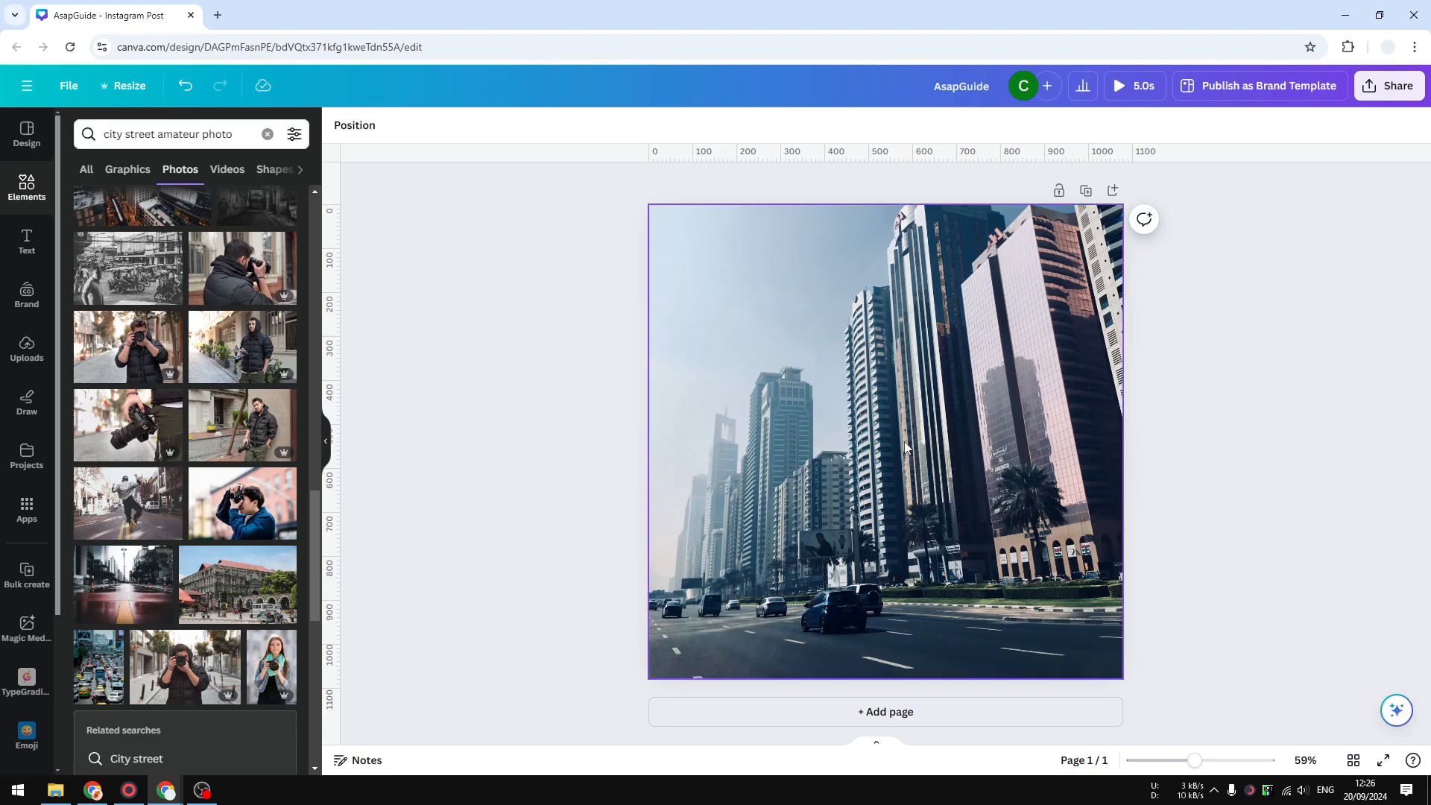
left_click(886, 443)
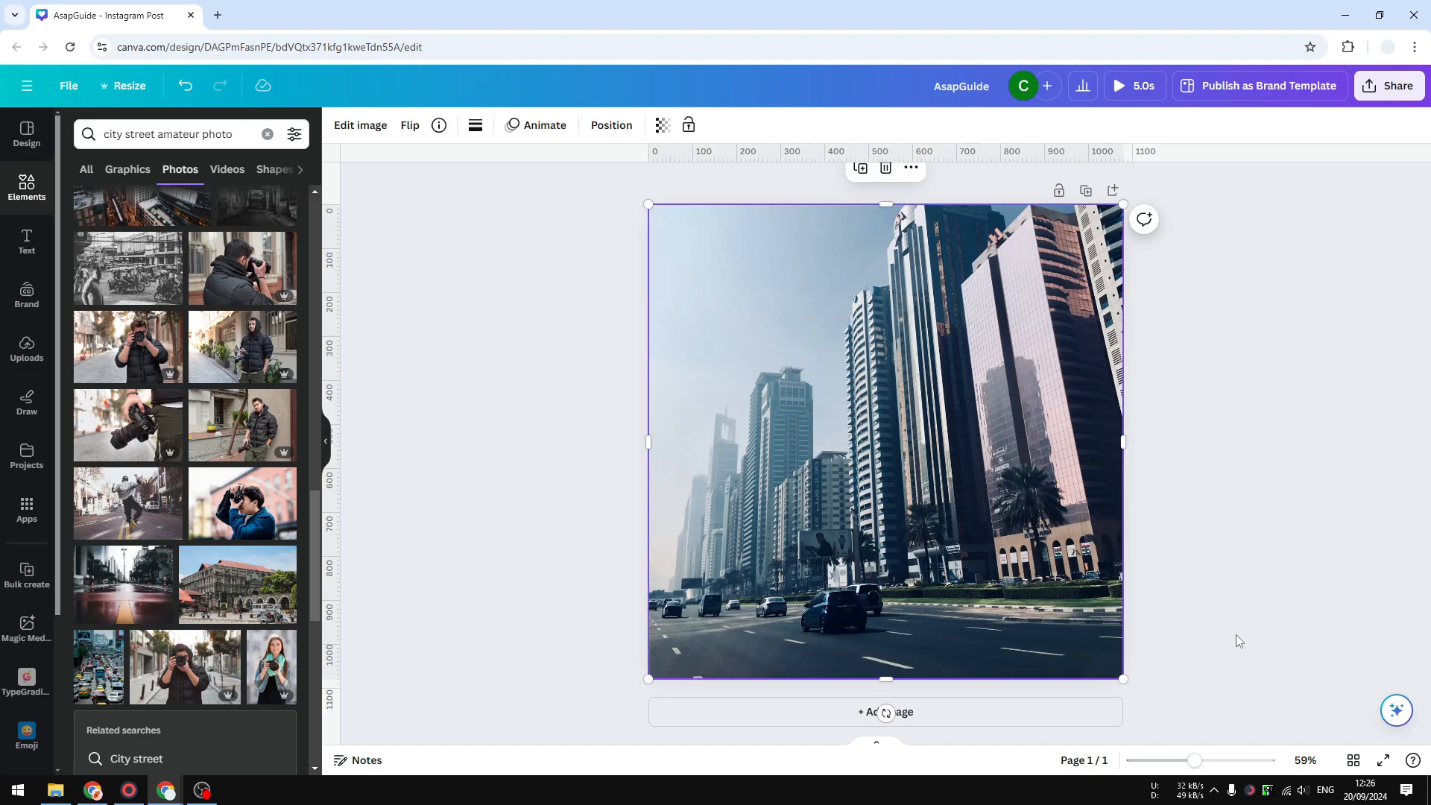
mouse_move(1075, 566)
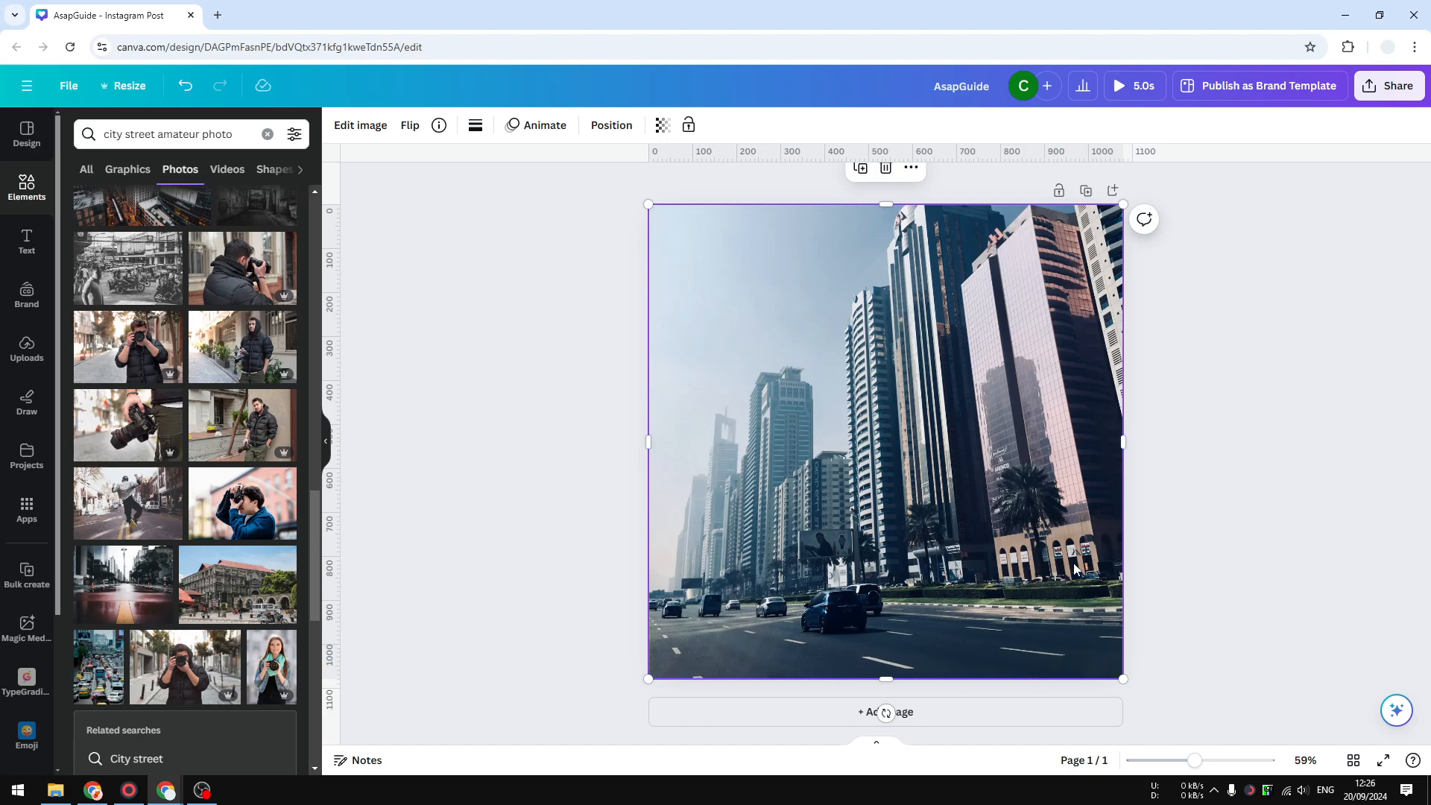
mouse_move(875, 559)
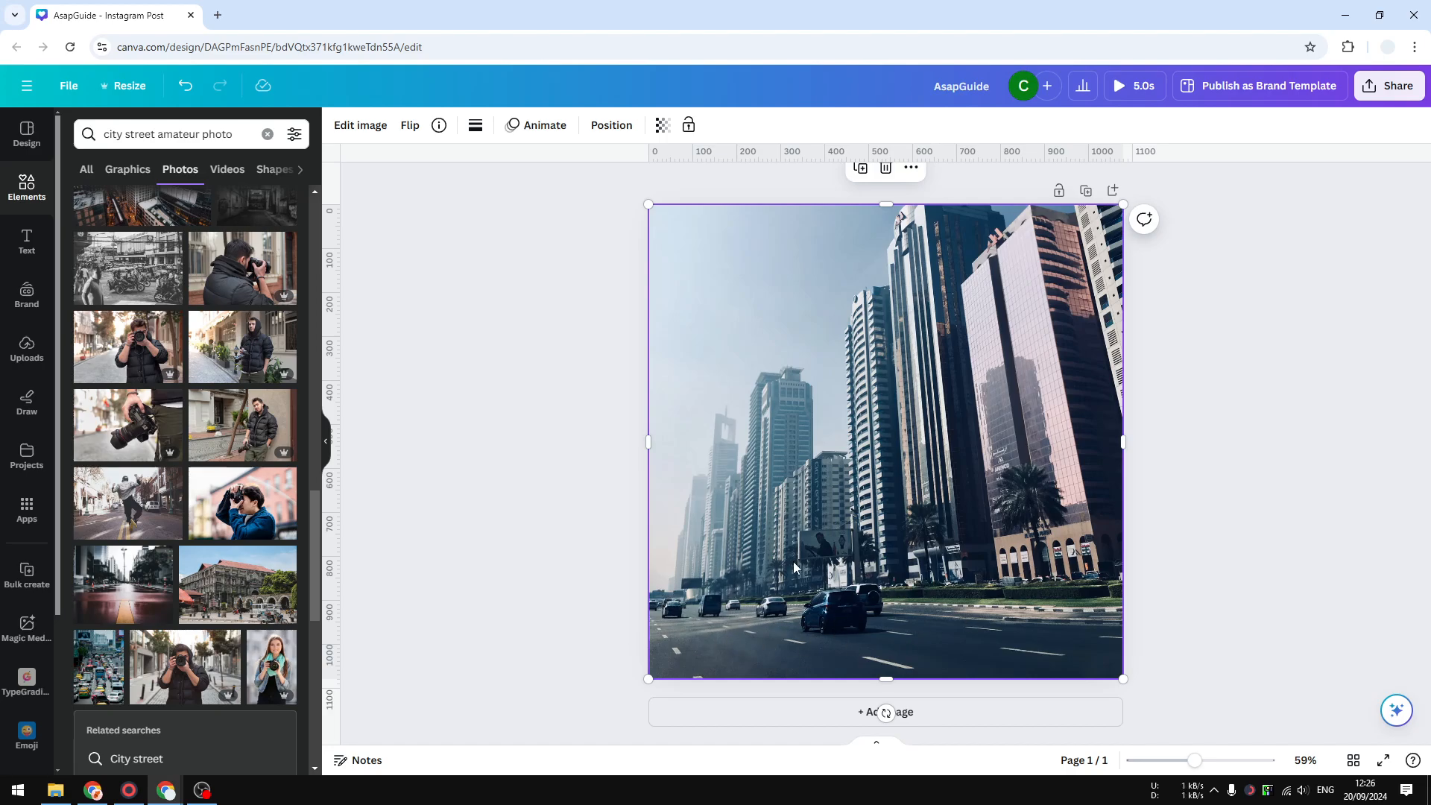
mouse_move(821, 624)
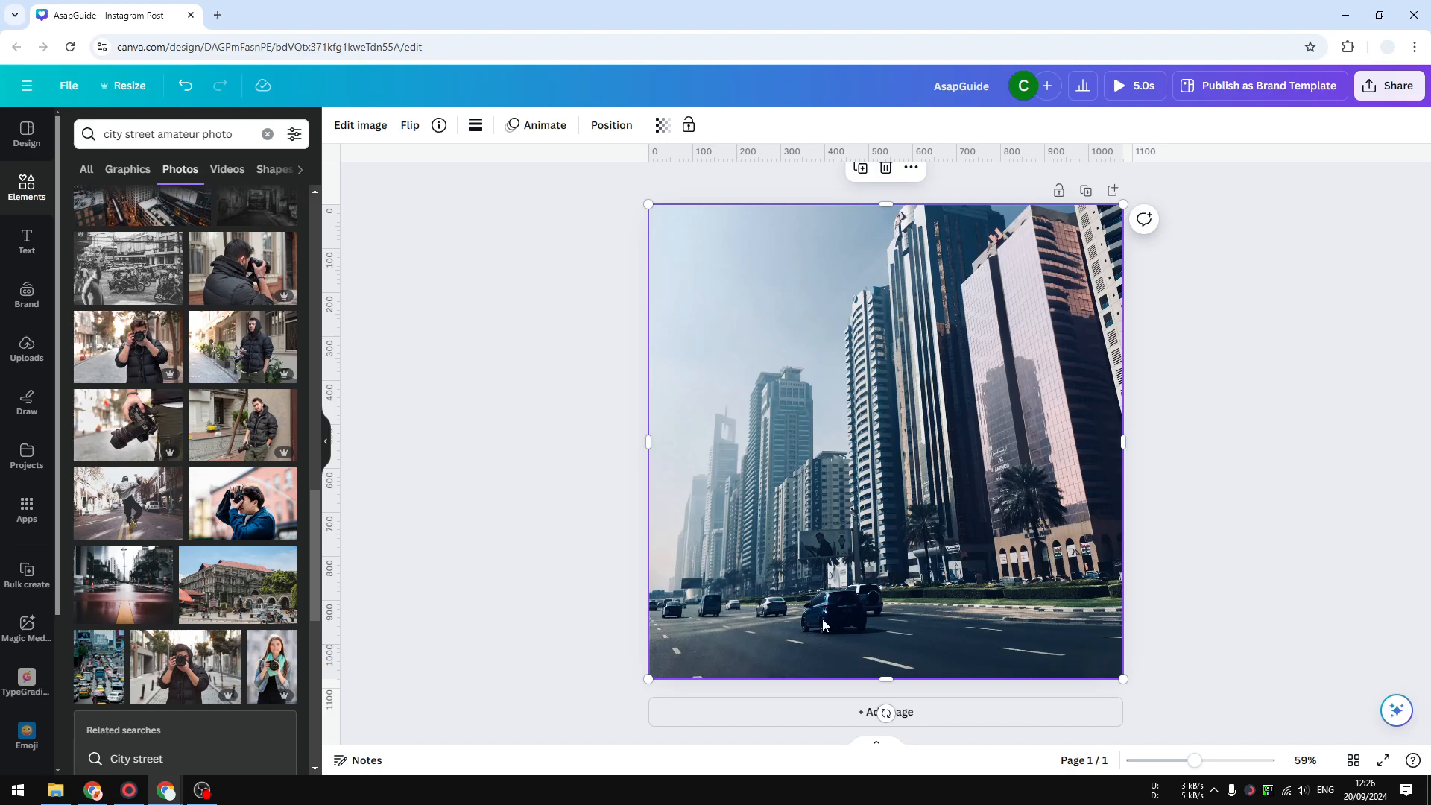
mouse_move(739, 614)
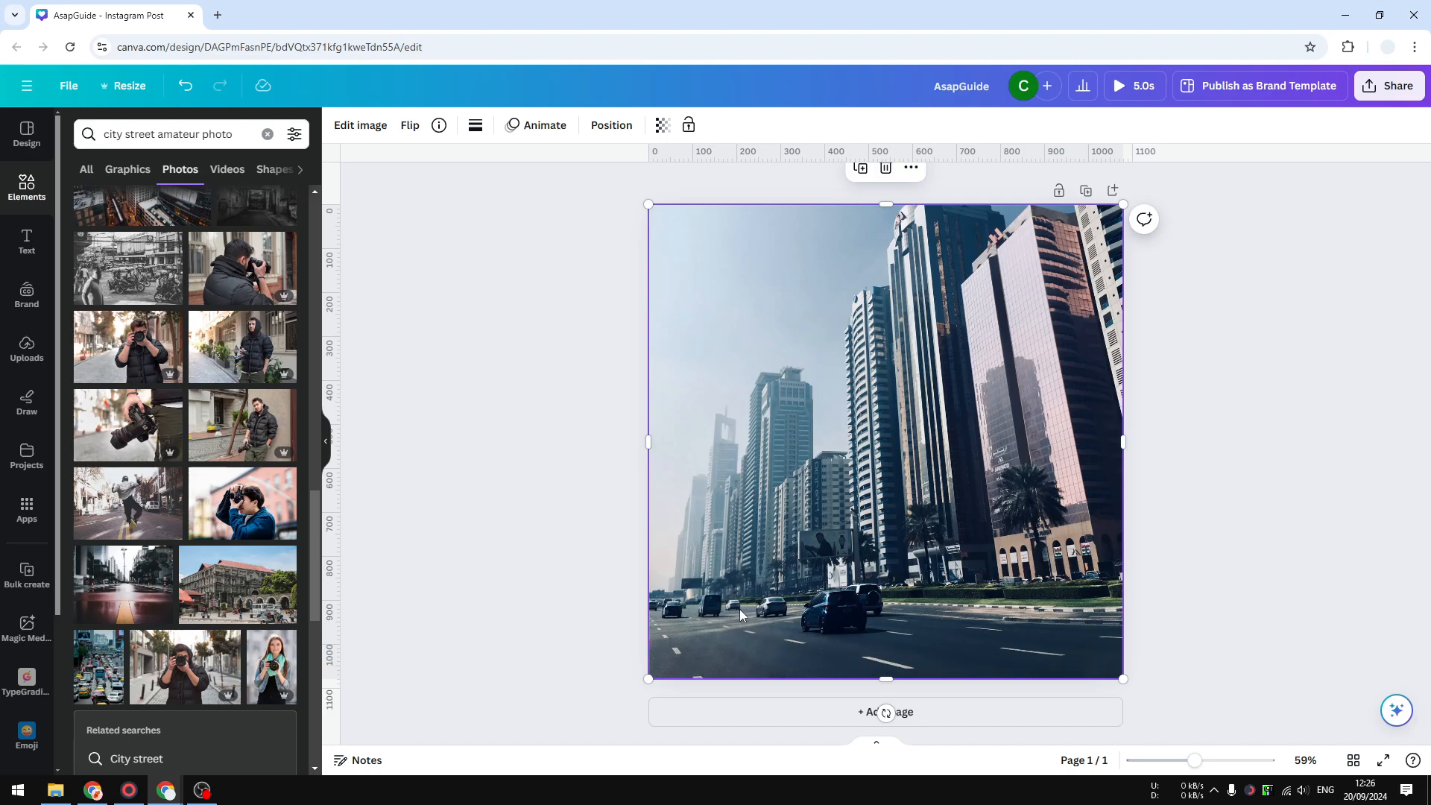
mouse_move(990, 632)
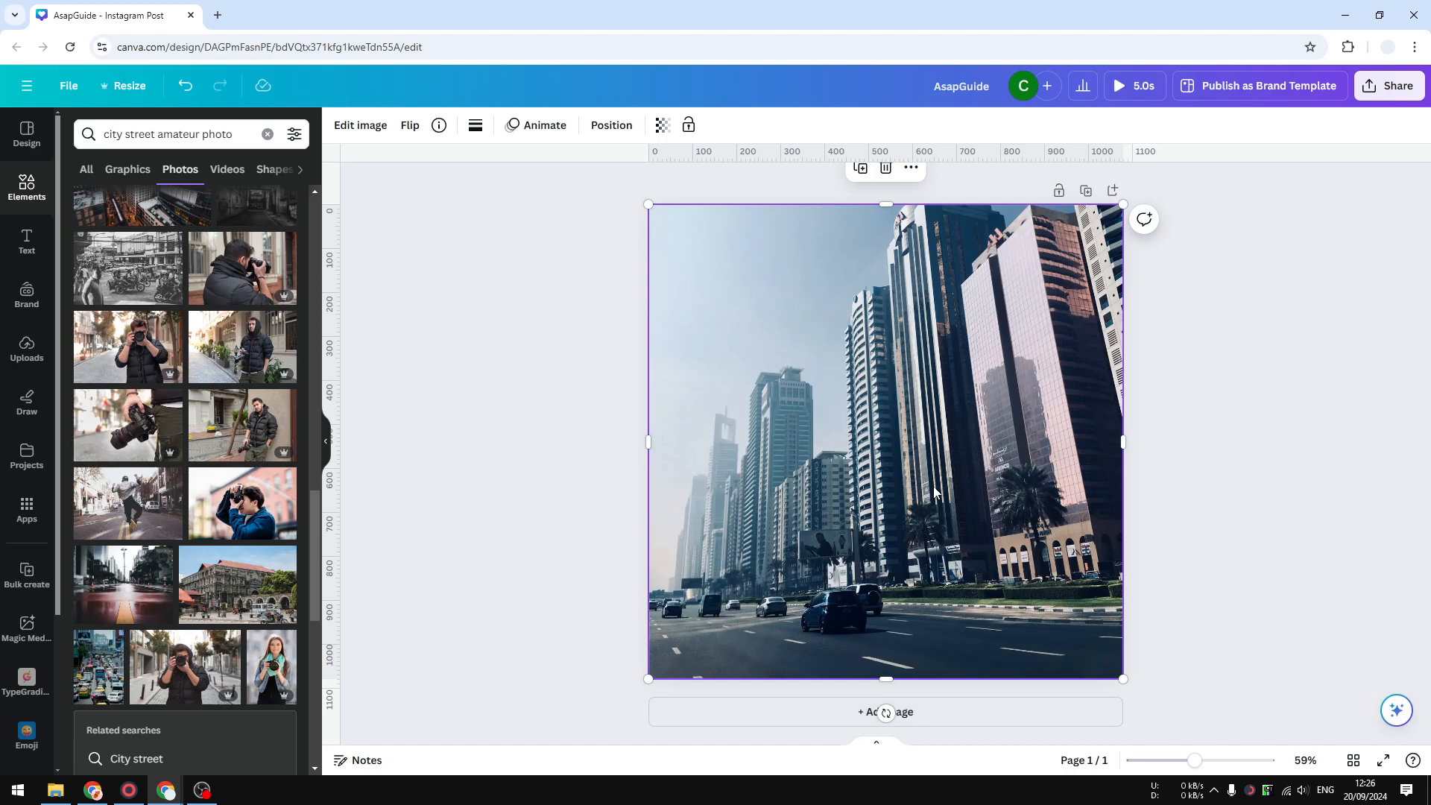
mouse_move(699, 611)
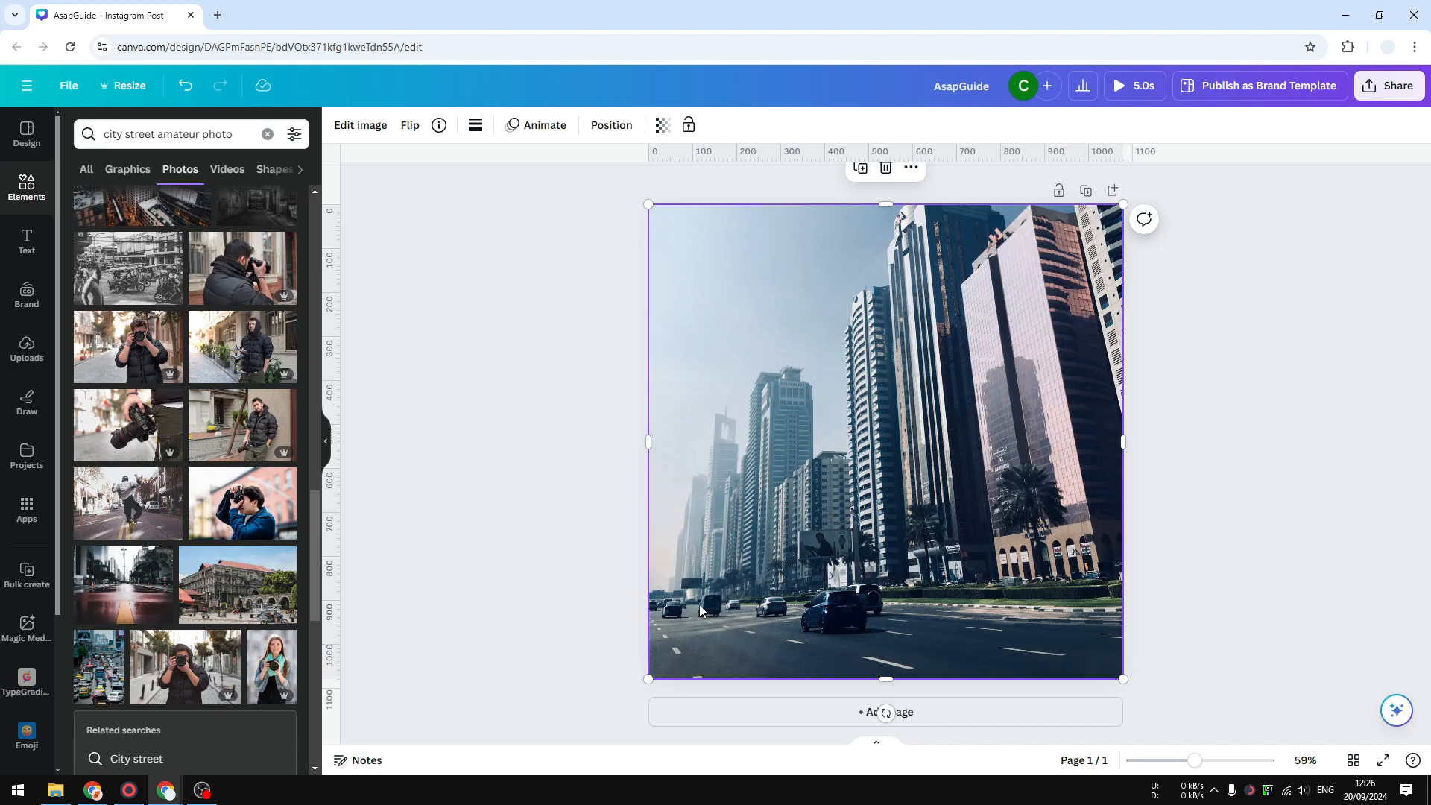
mouse_move(1102, 383)
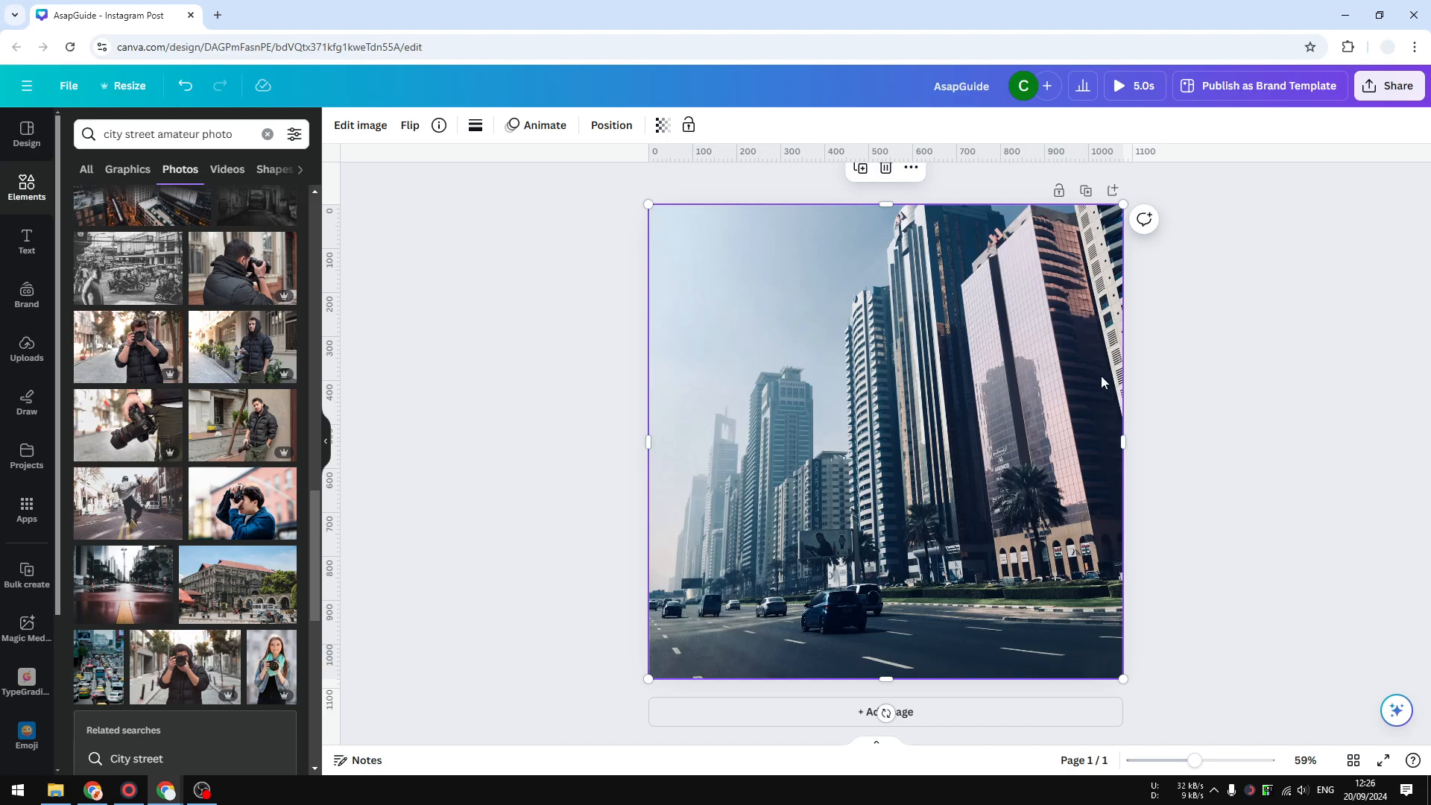
mouse_move(837, 495)
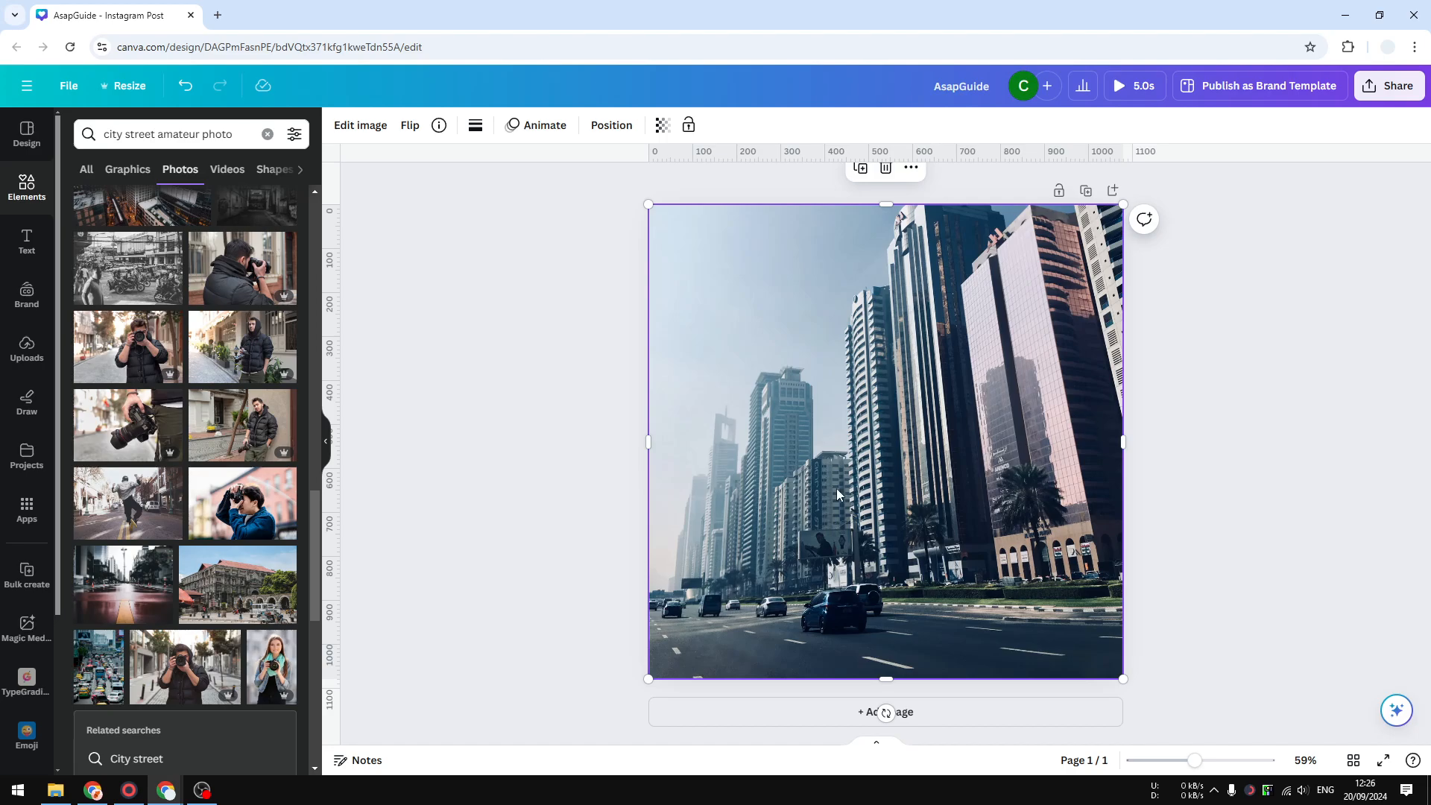
mouse_move(1102, 446)
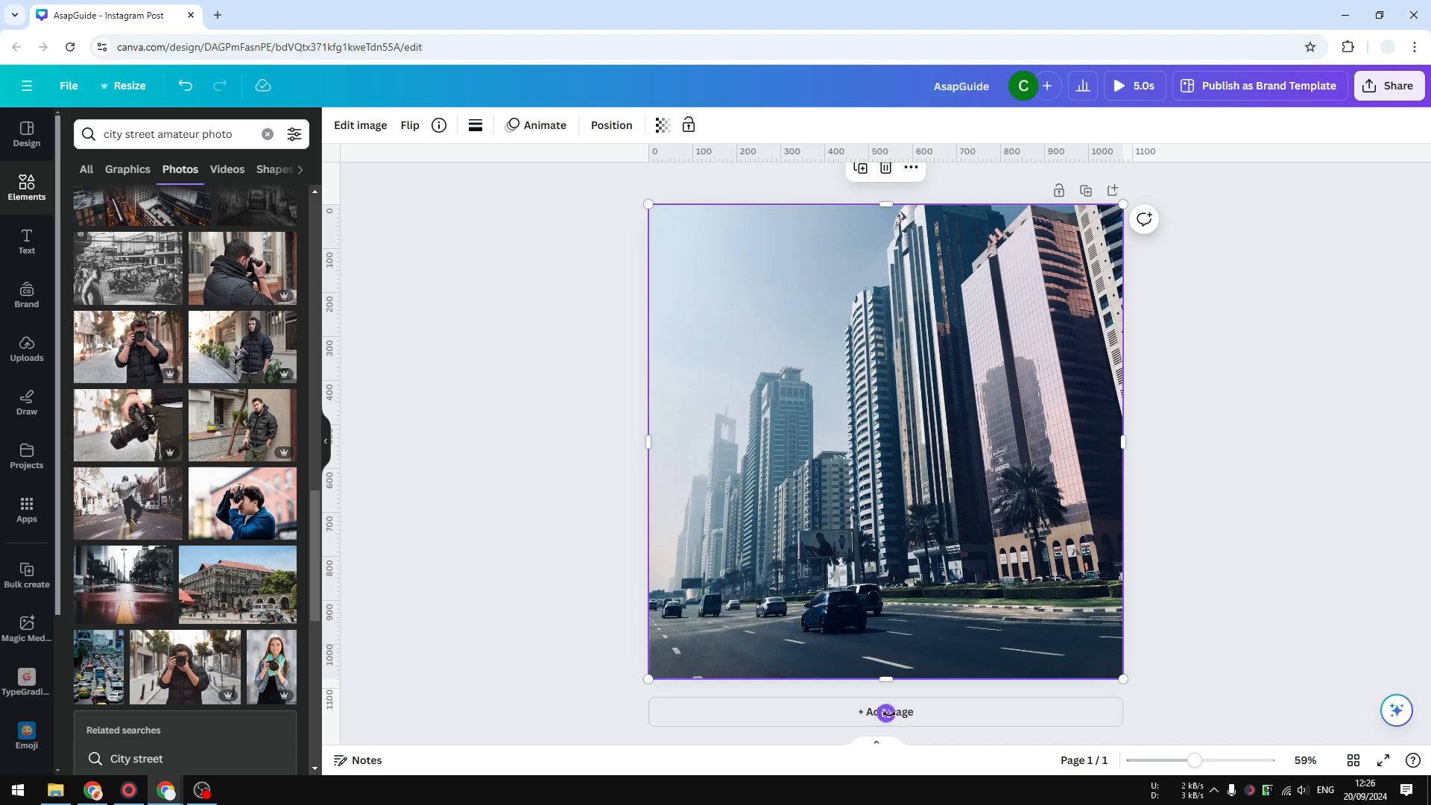
mouse_move(884, 713)
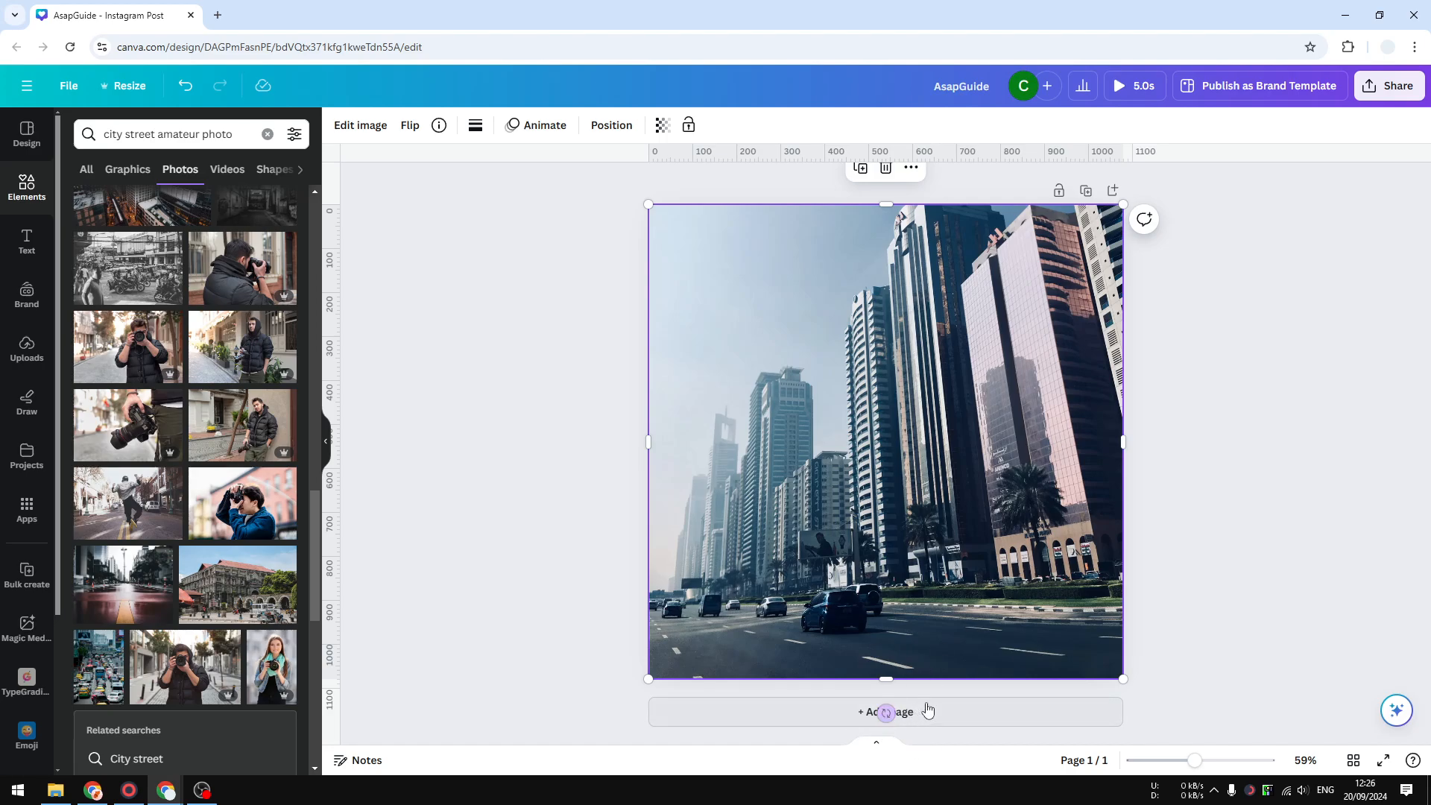
mouse_move(1209, 473)
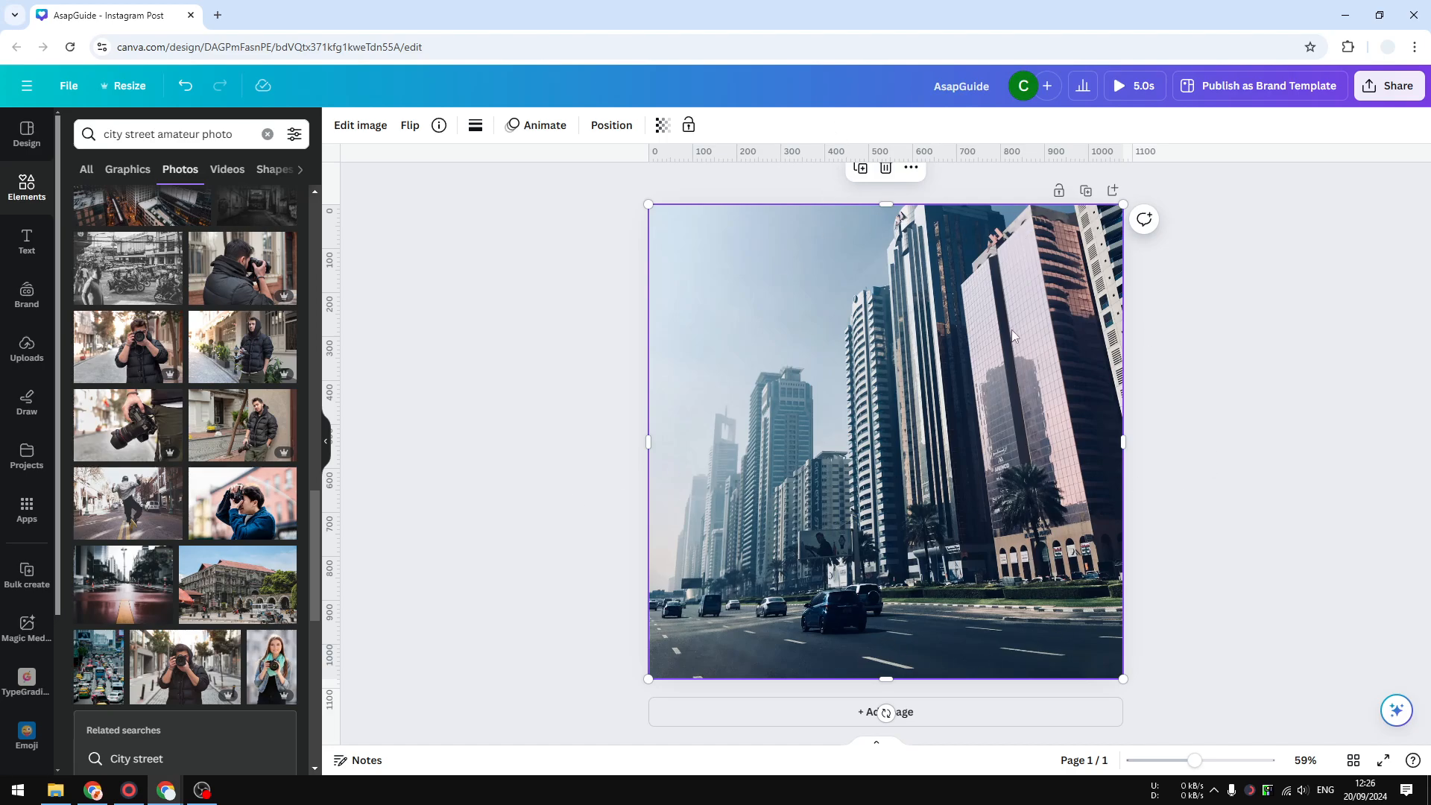
mouse_move(884, 713)
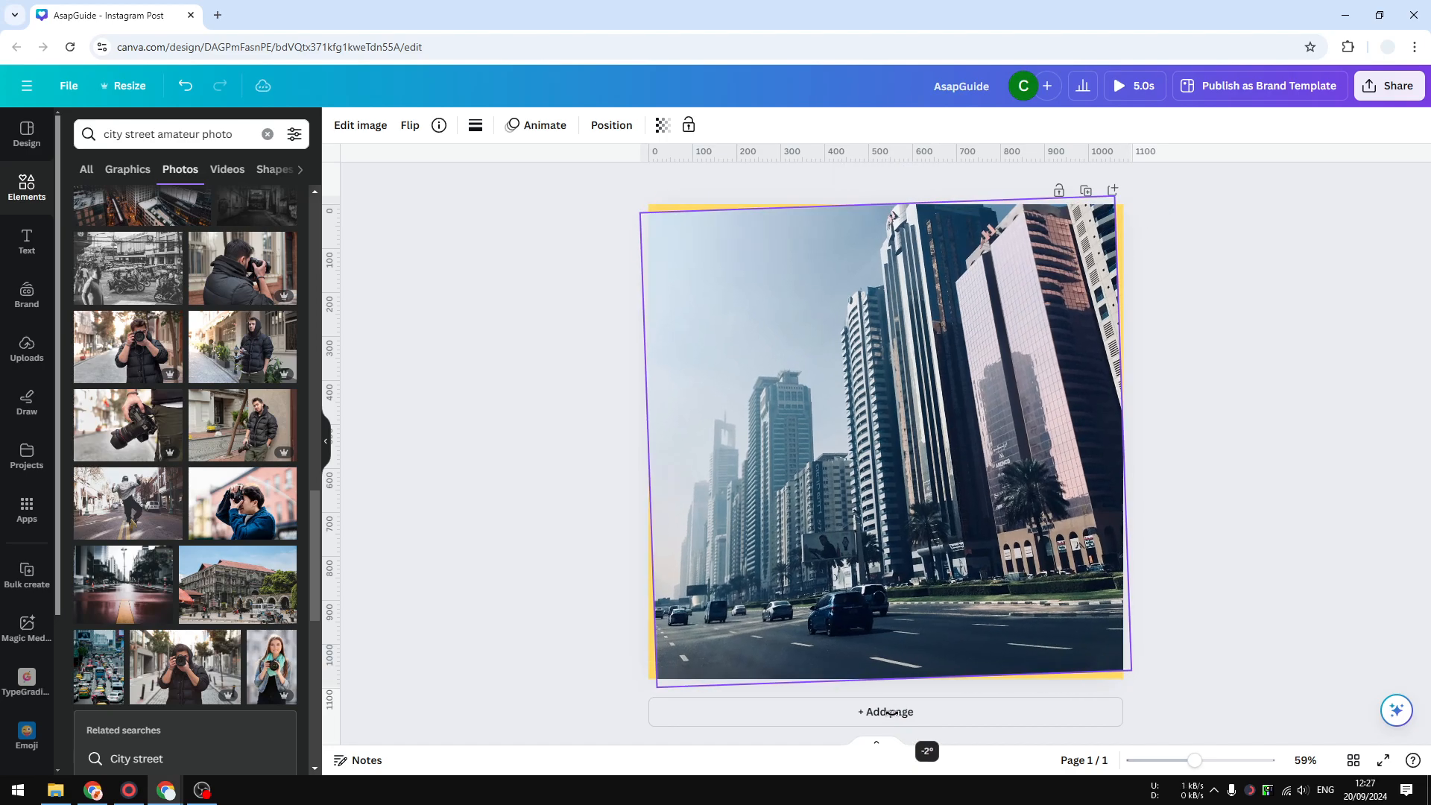
left_click_drag(895, 214, 908, 215)
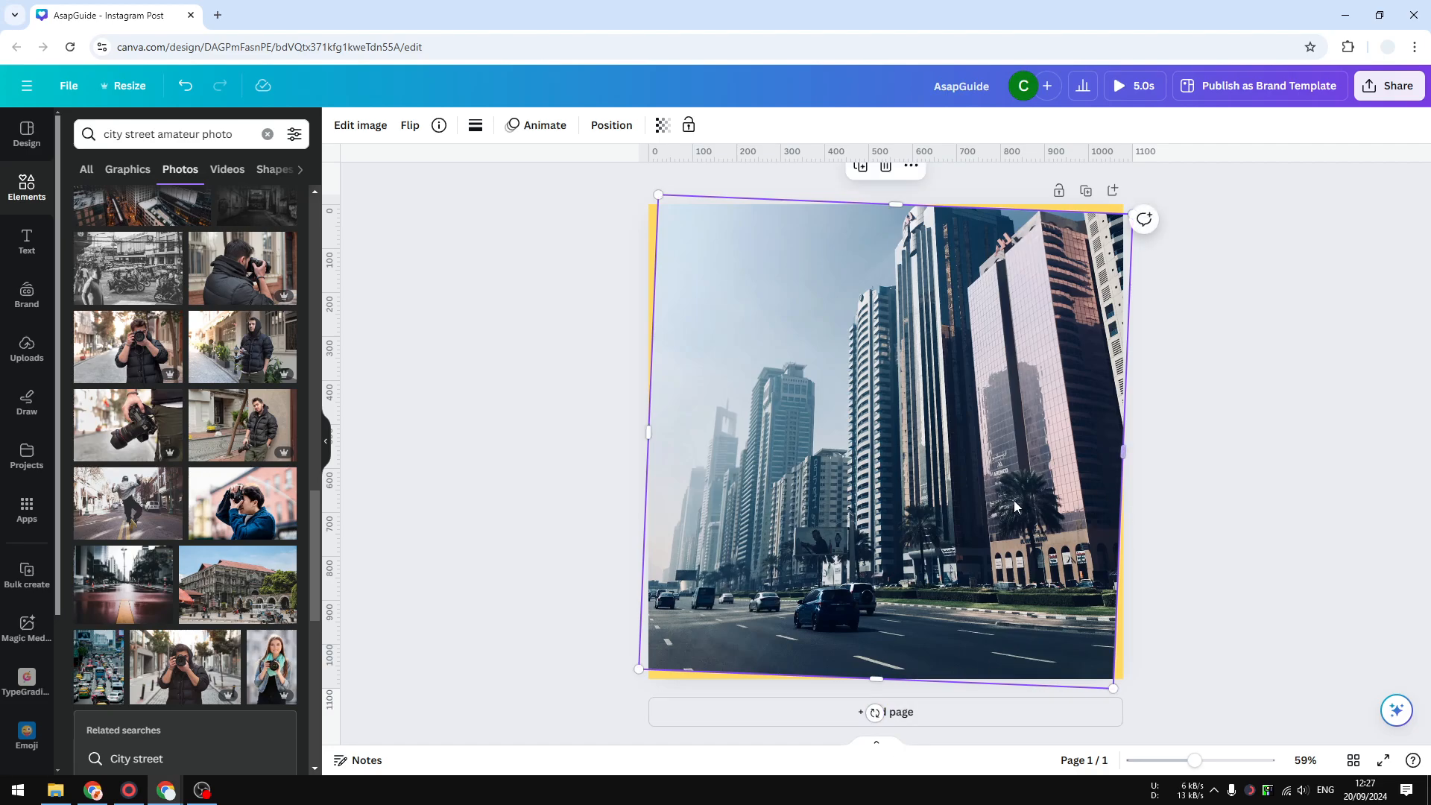
mouse_move(1135, 534)
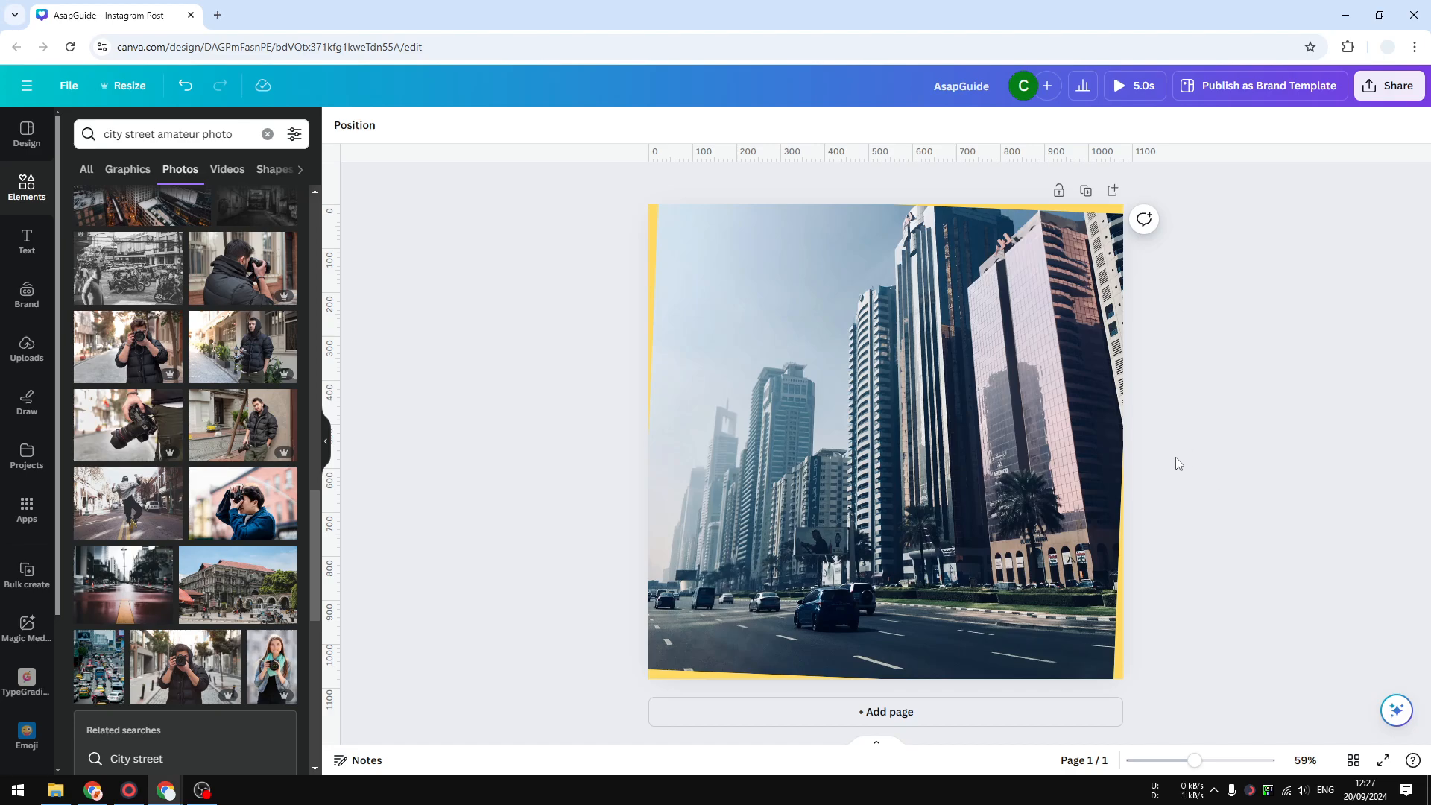
mouse_move(1190, 462)
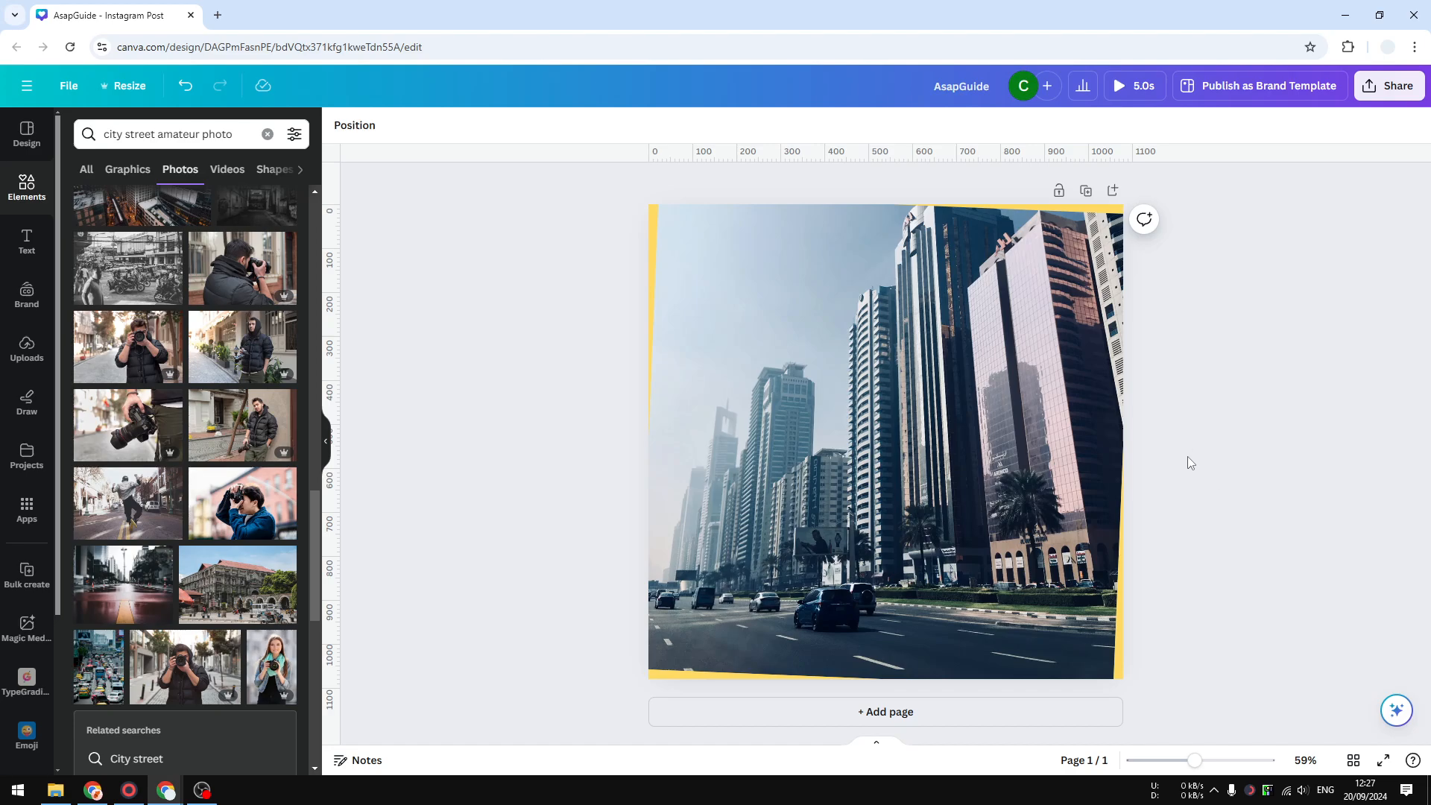
left_click(886, 443)
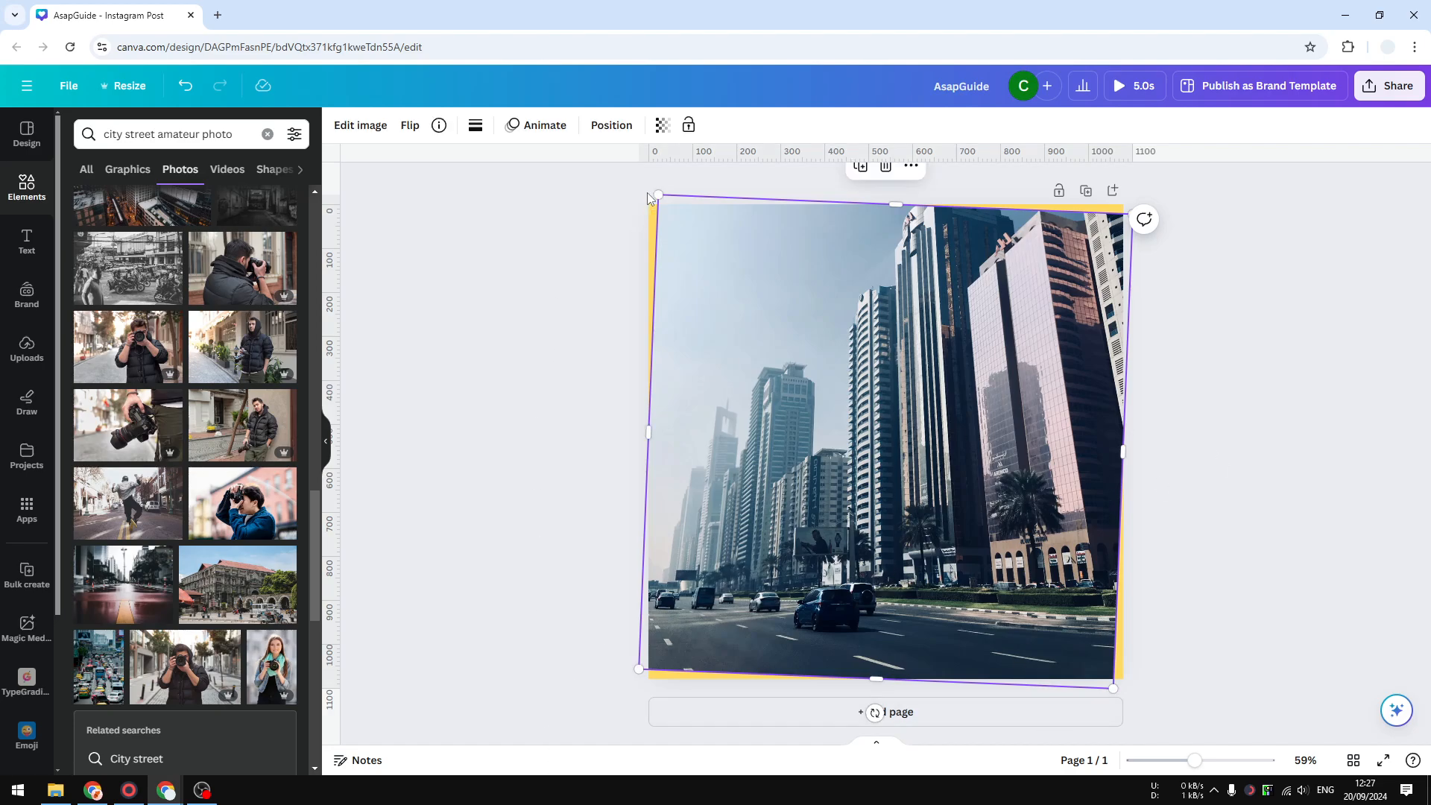
mouse_move(753, 674)
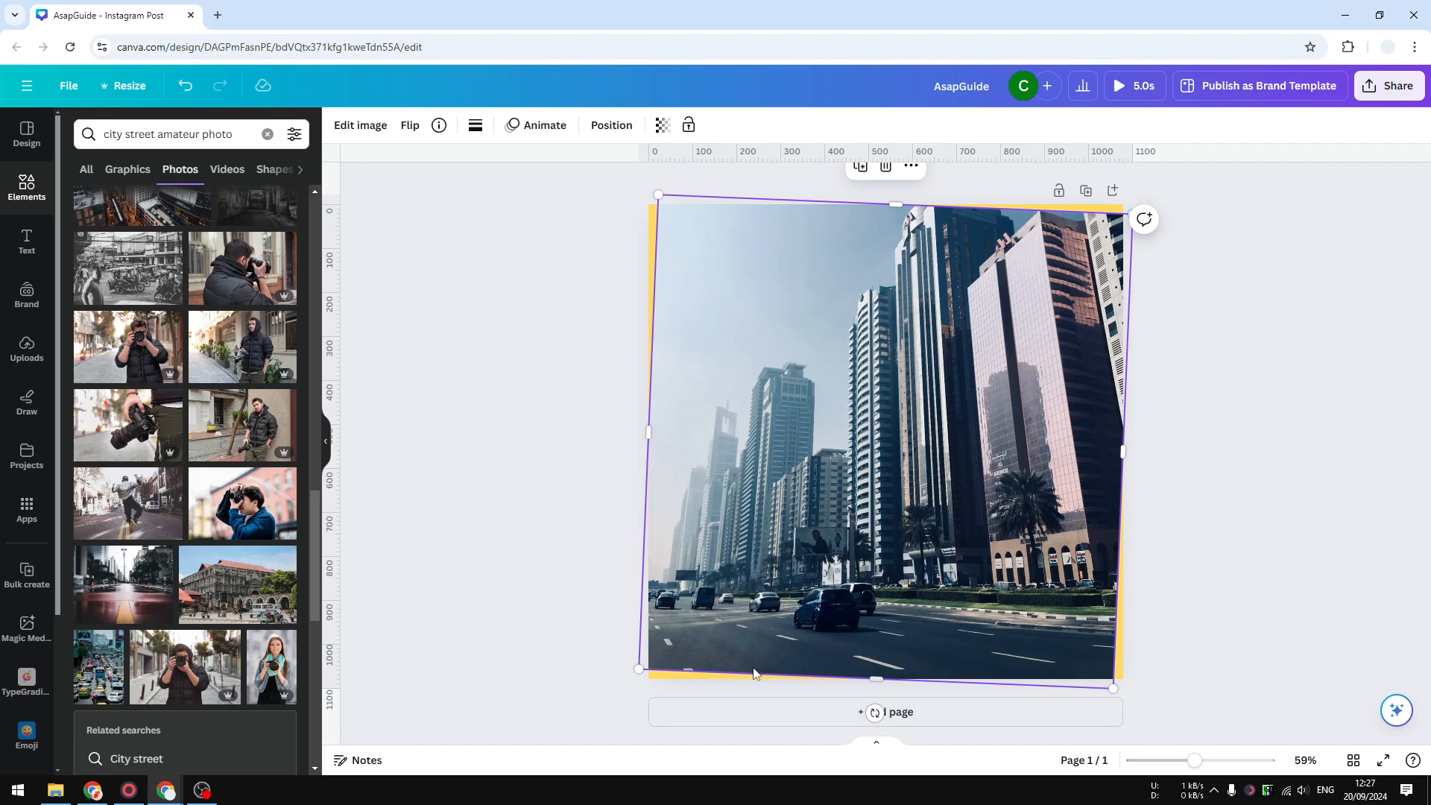
mouse_move(1074, 465)
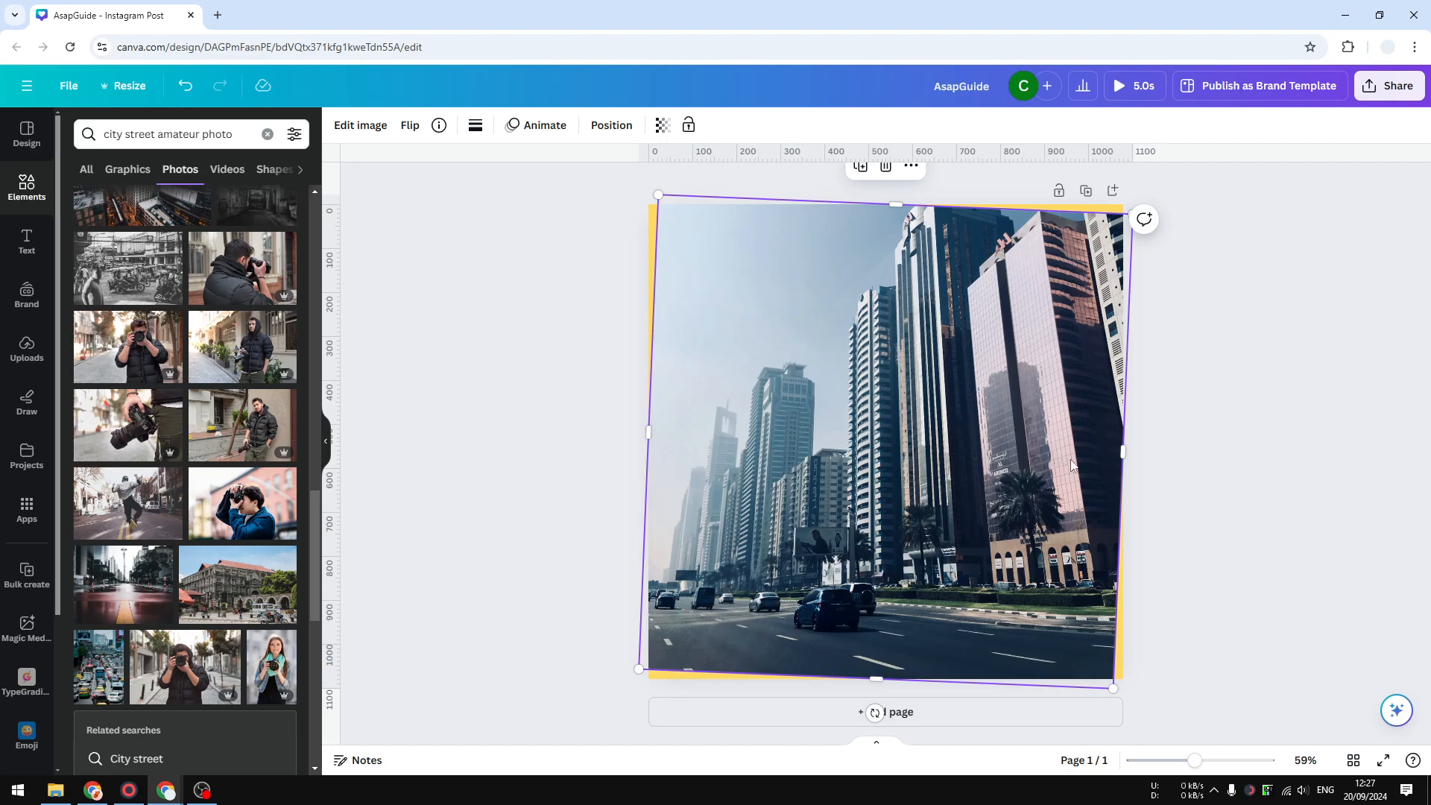
mouse_move(1205, 523)
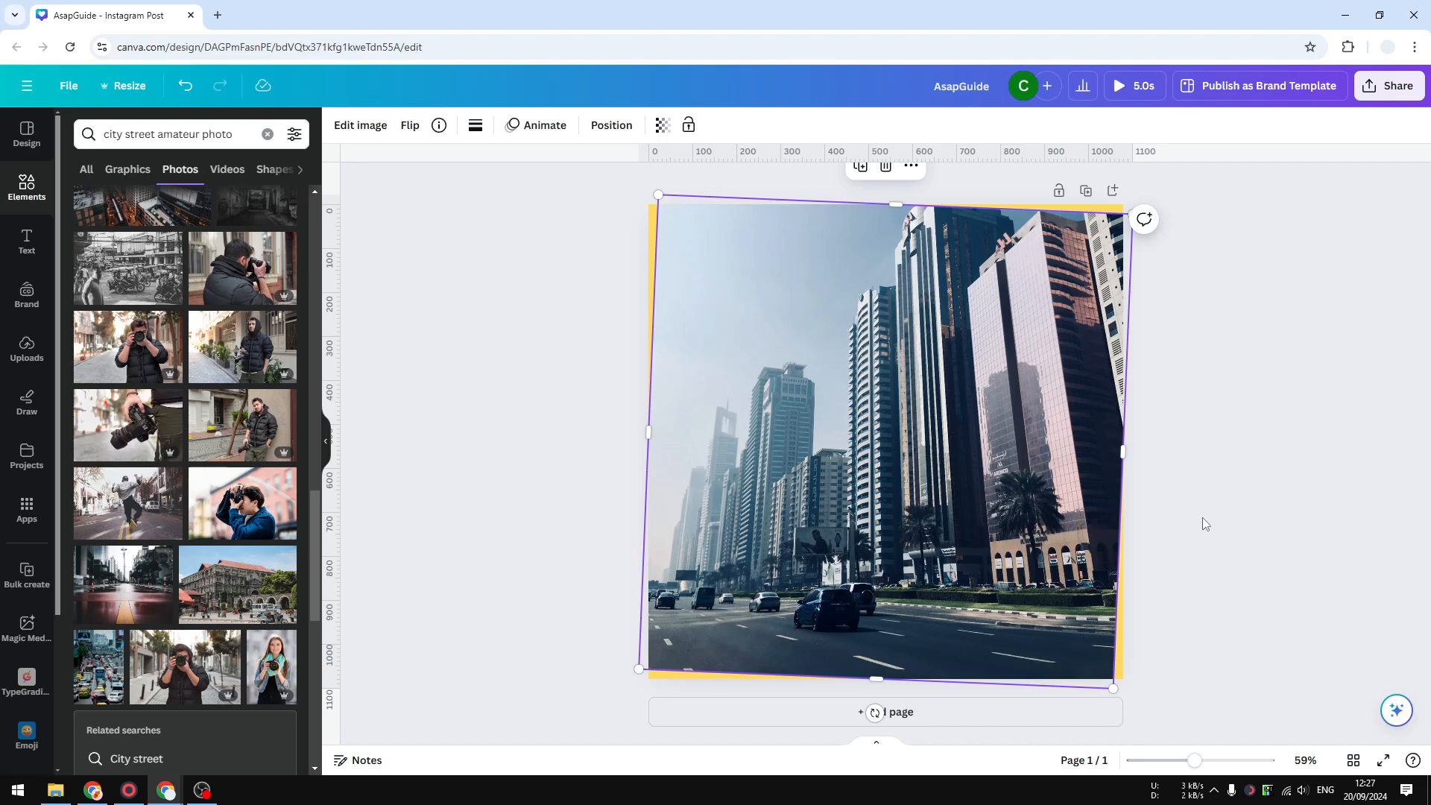
mouse_move(1360, 662)
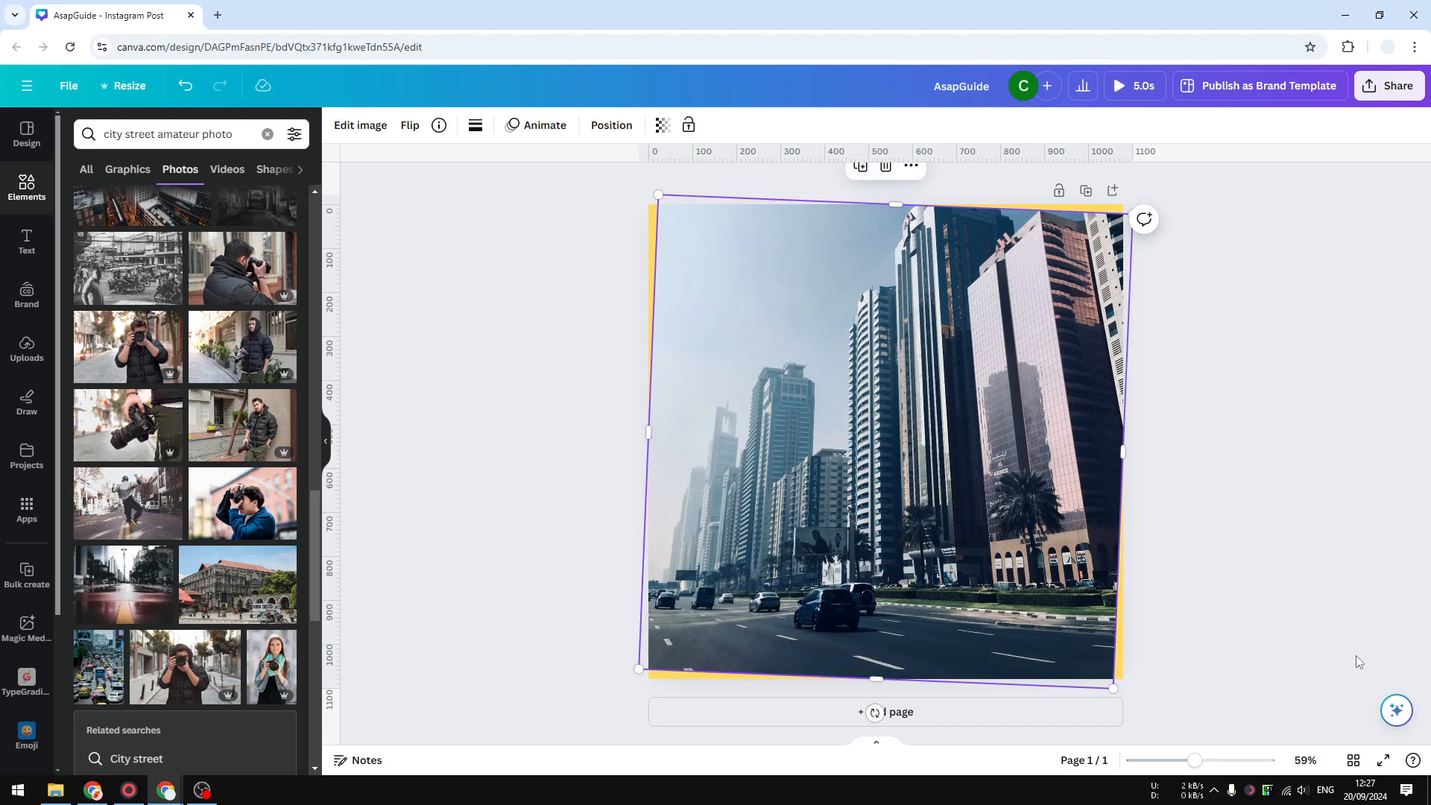
Step: Zoom out from 59% to about 39% to see the whole page, then undo the last photo change
left_click_drag(1196, 758, 1184, 759)
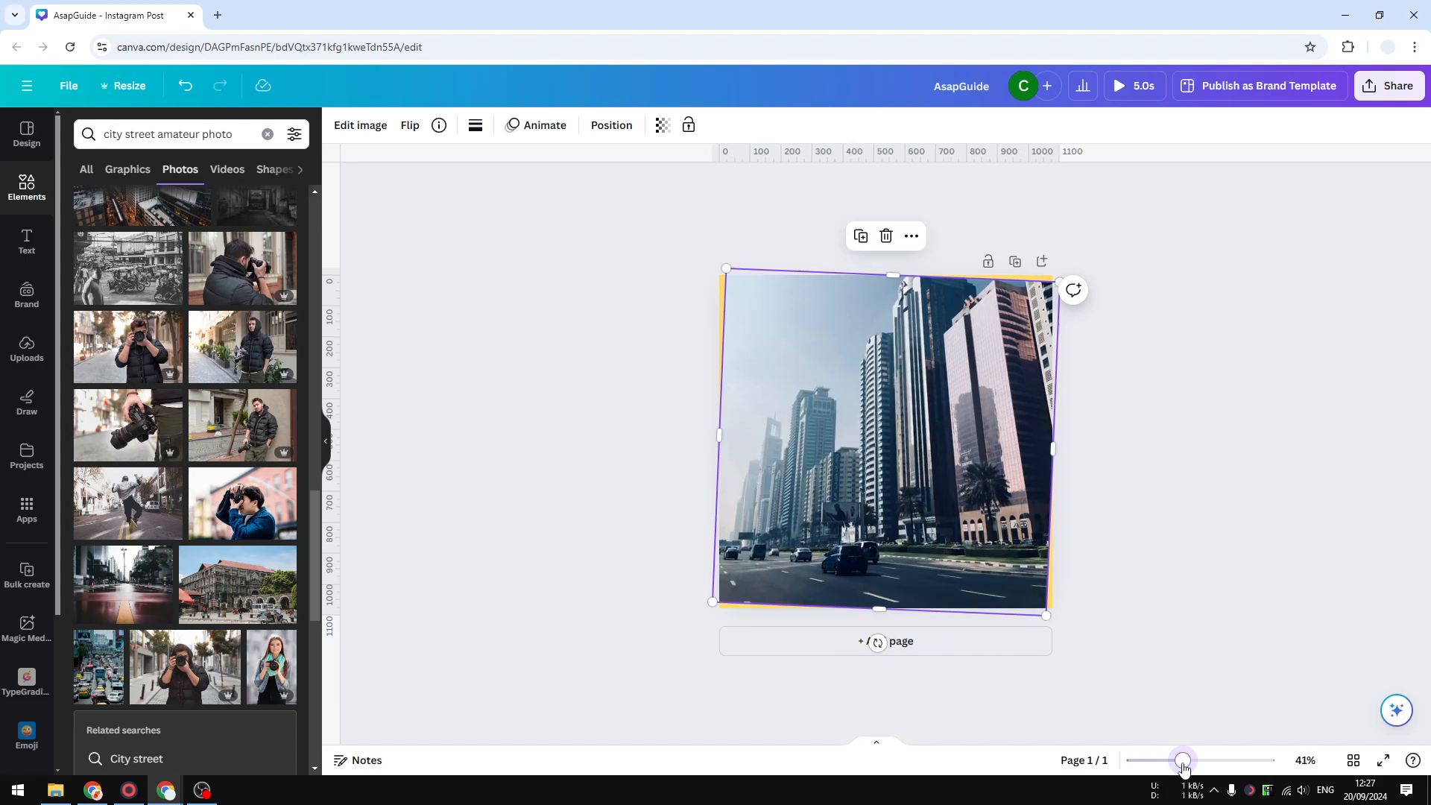
left_click_drag(1183, 759, 1181, 759)
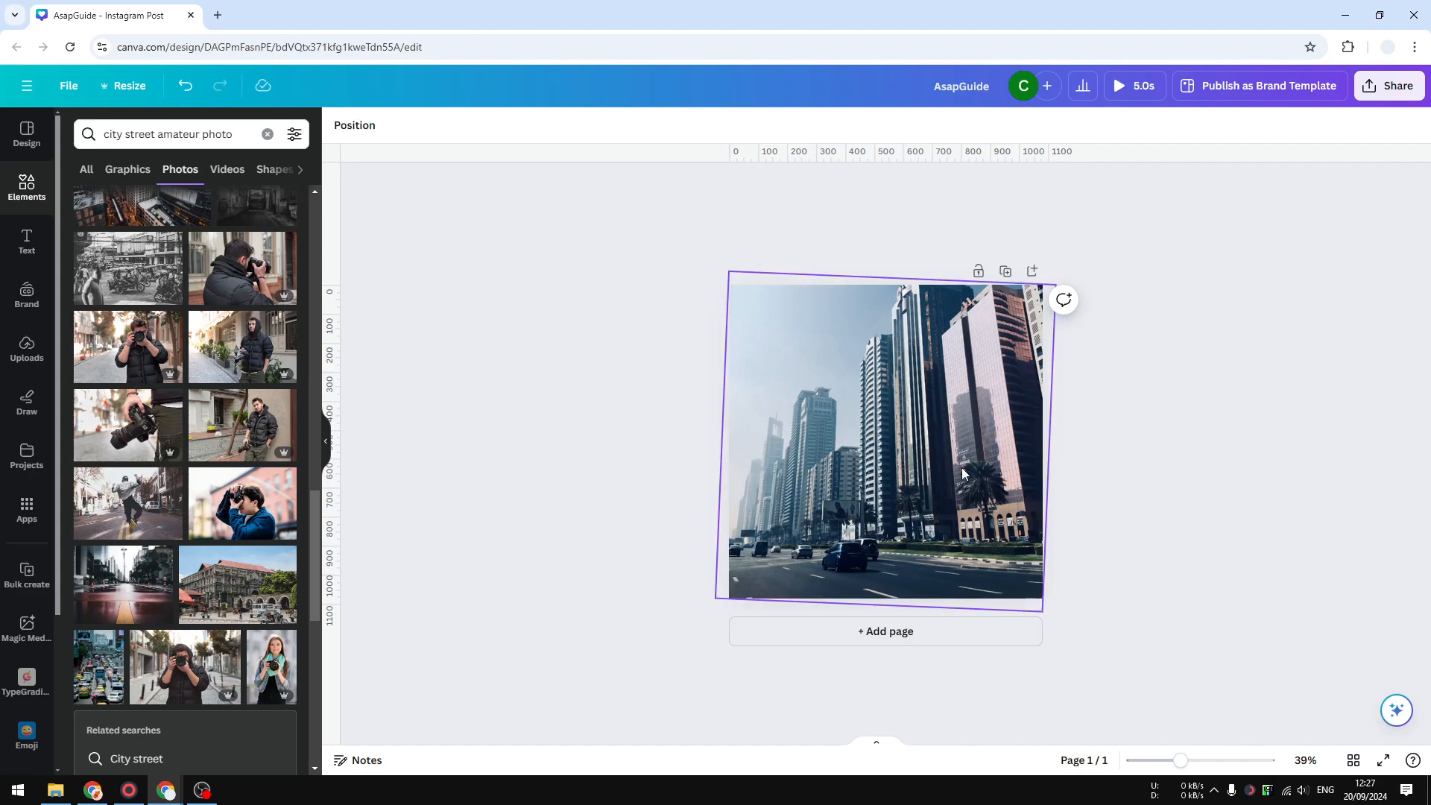
left_click(185, 86)
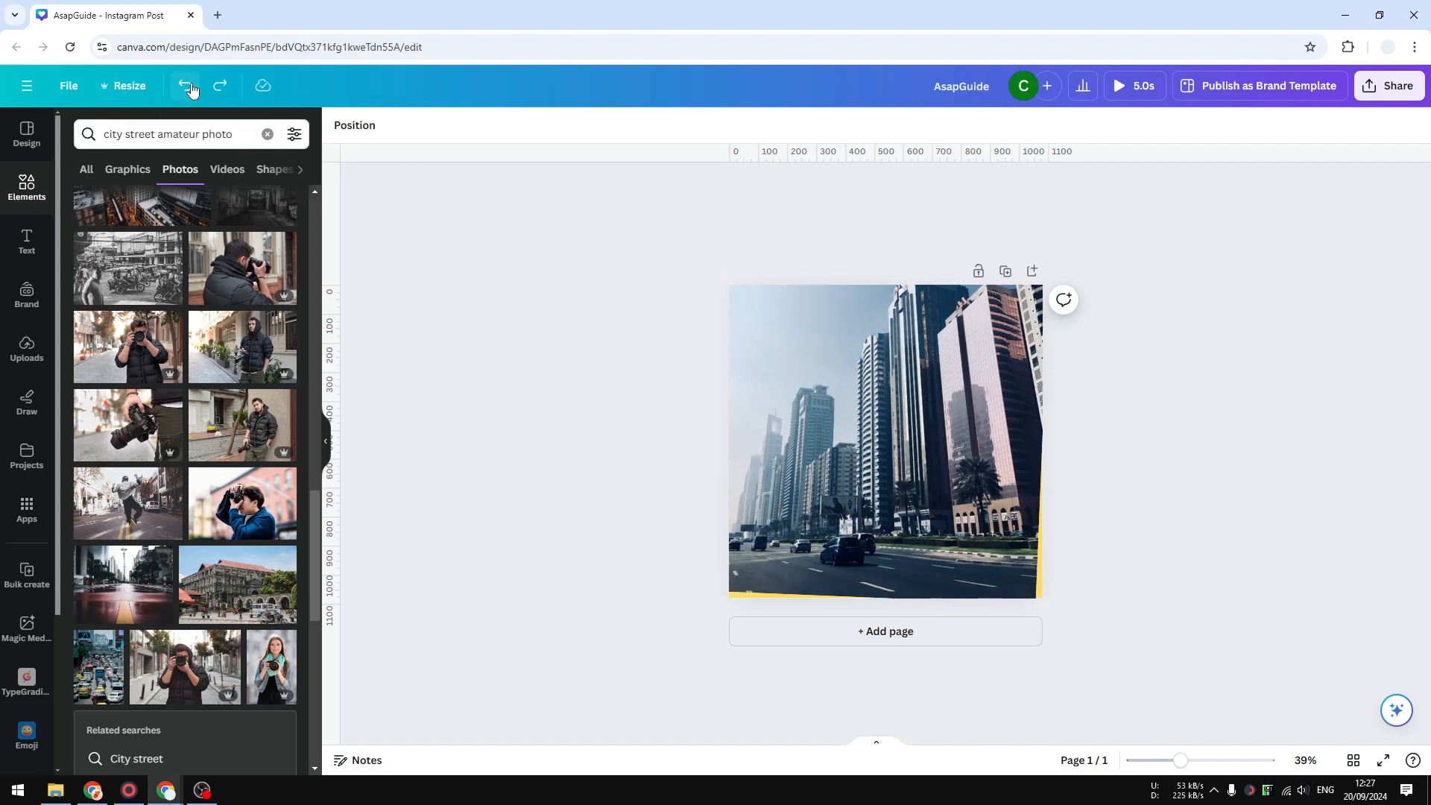
Step: Select the tilted street photo on the Instagram post canvas
left_click(884, 441)
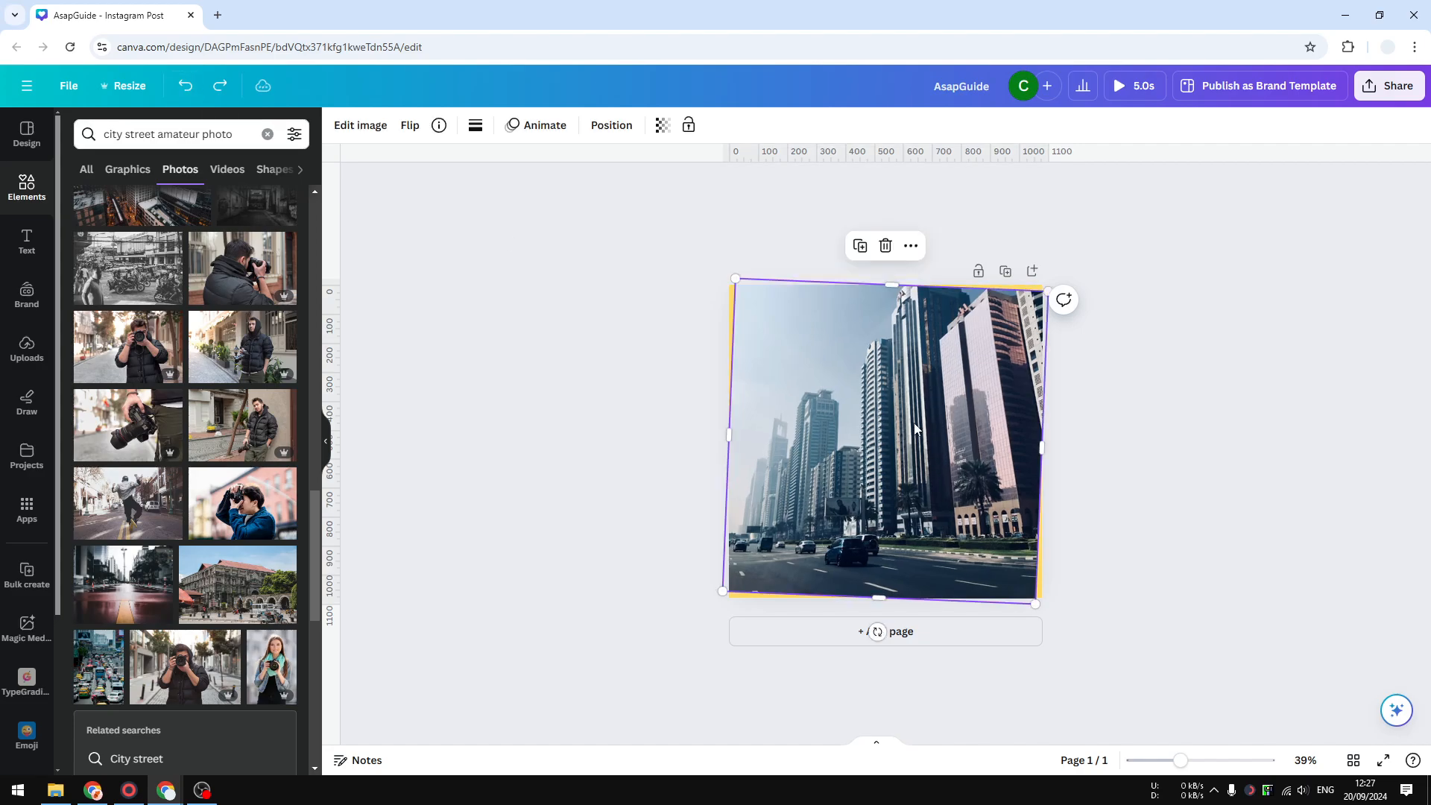
mouse_move(1217, 470)
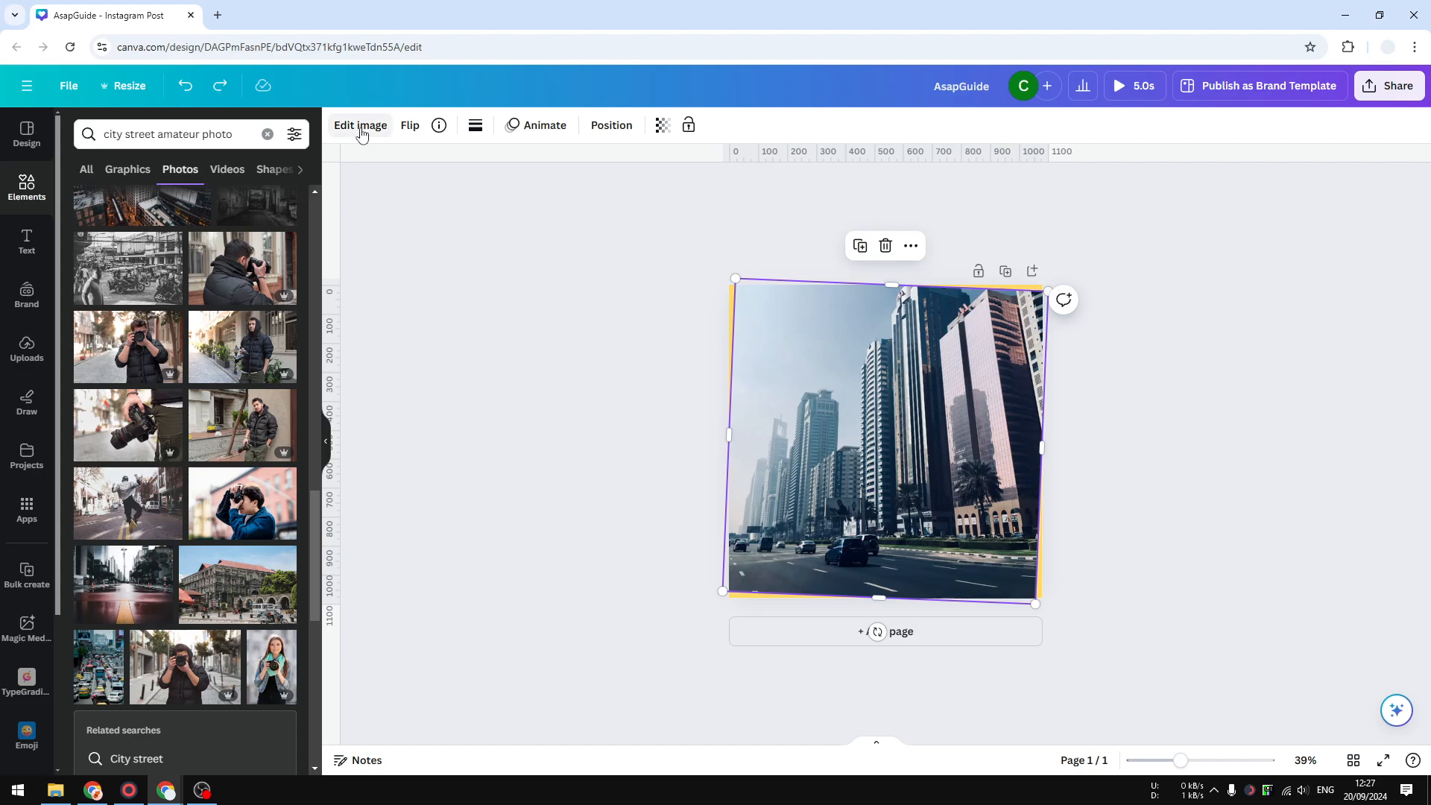
mouse_move(307, 164)
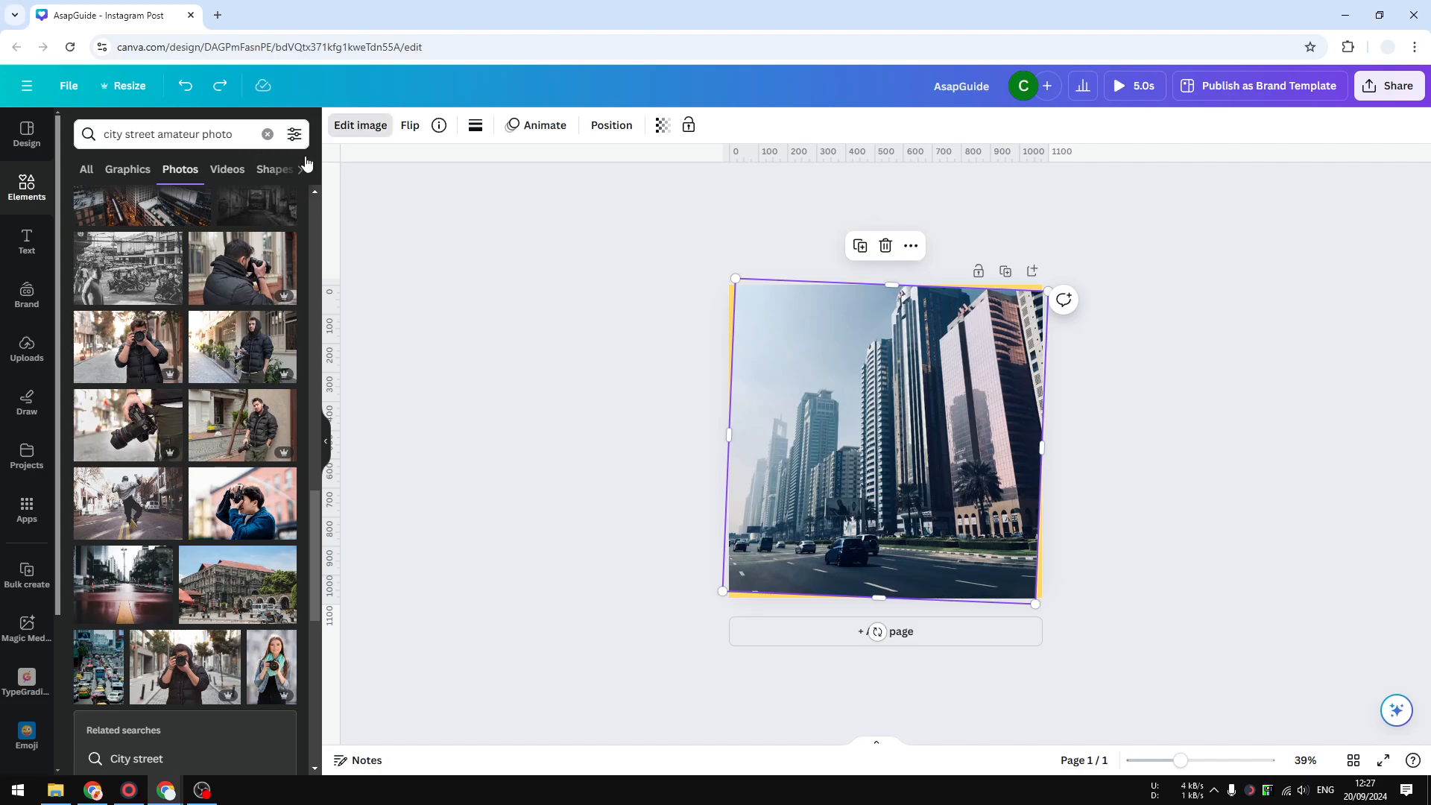
Step: Bring up the Edit image panel for the tilted street photo
left_click(359, 125)
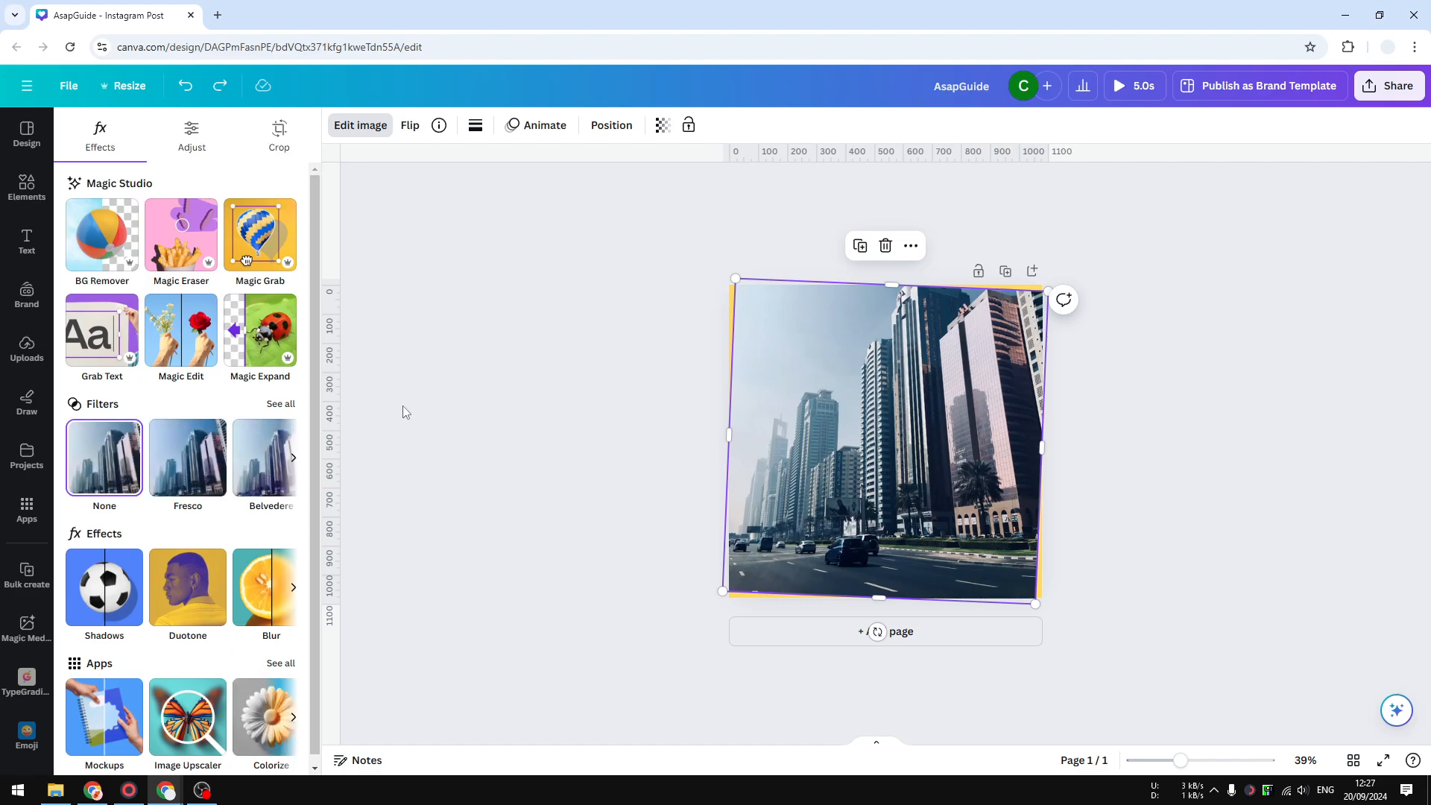
mouse_move(417, 418)
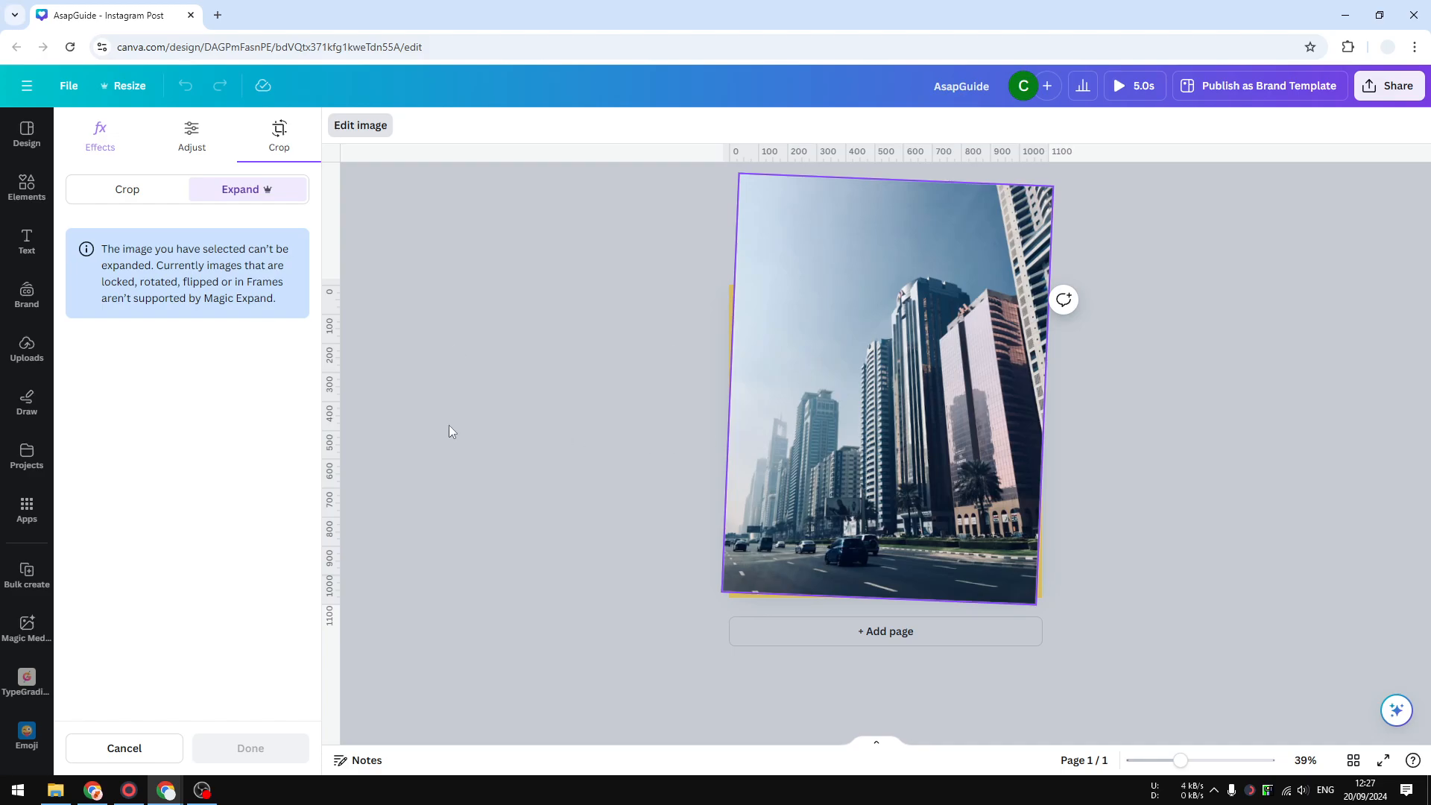
mouse_move(127, 189)
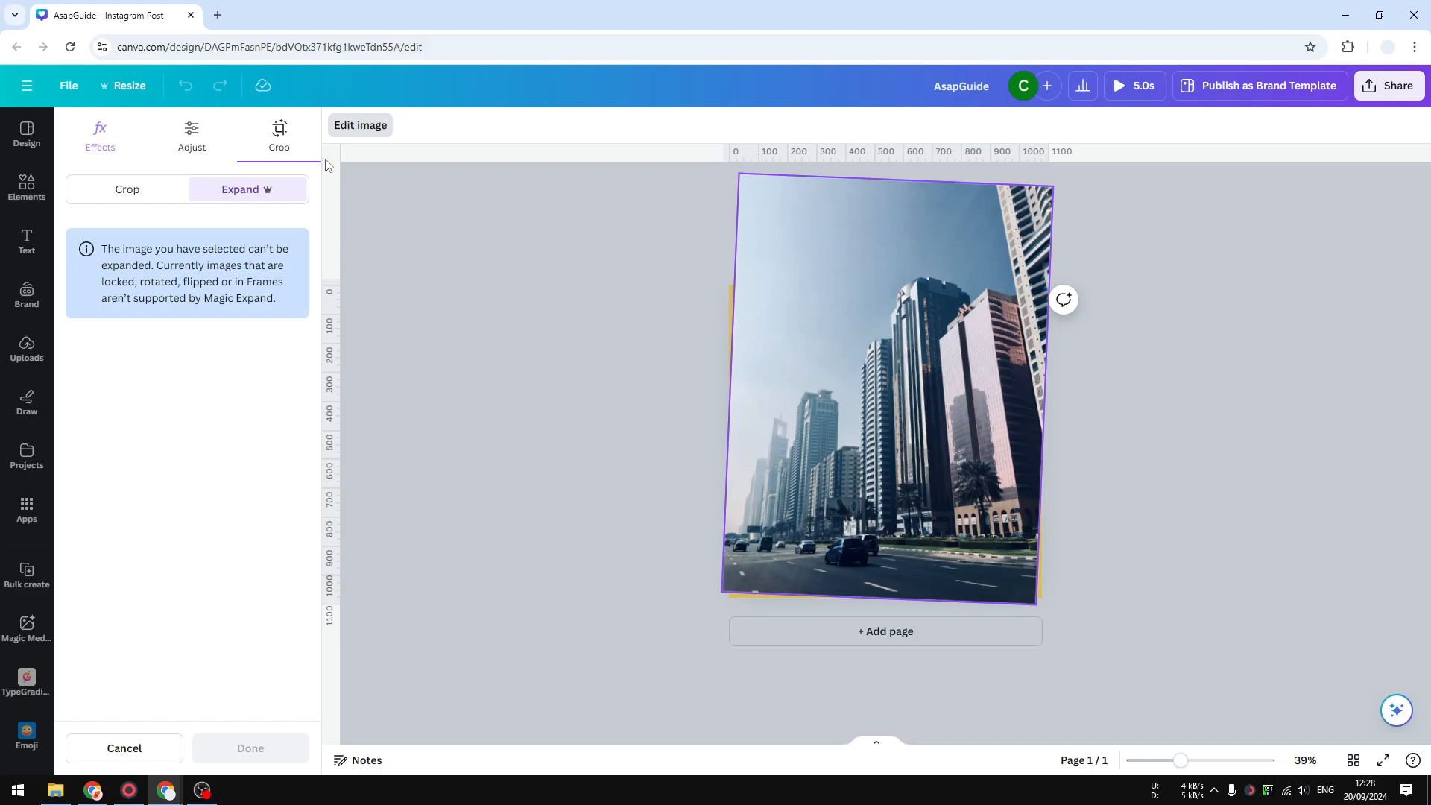
mouse_move(201, 185)
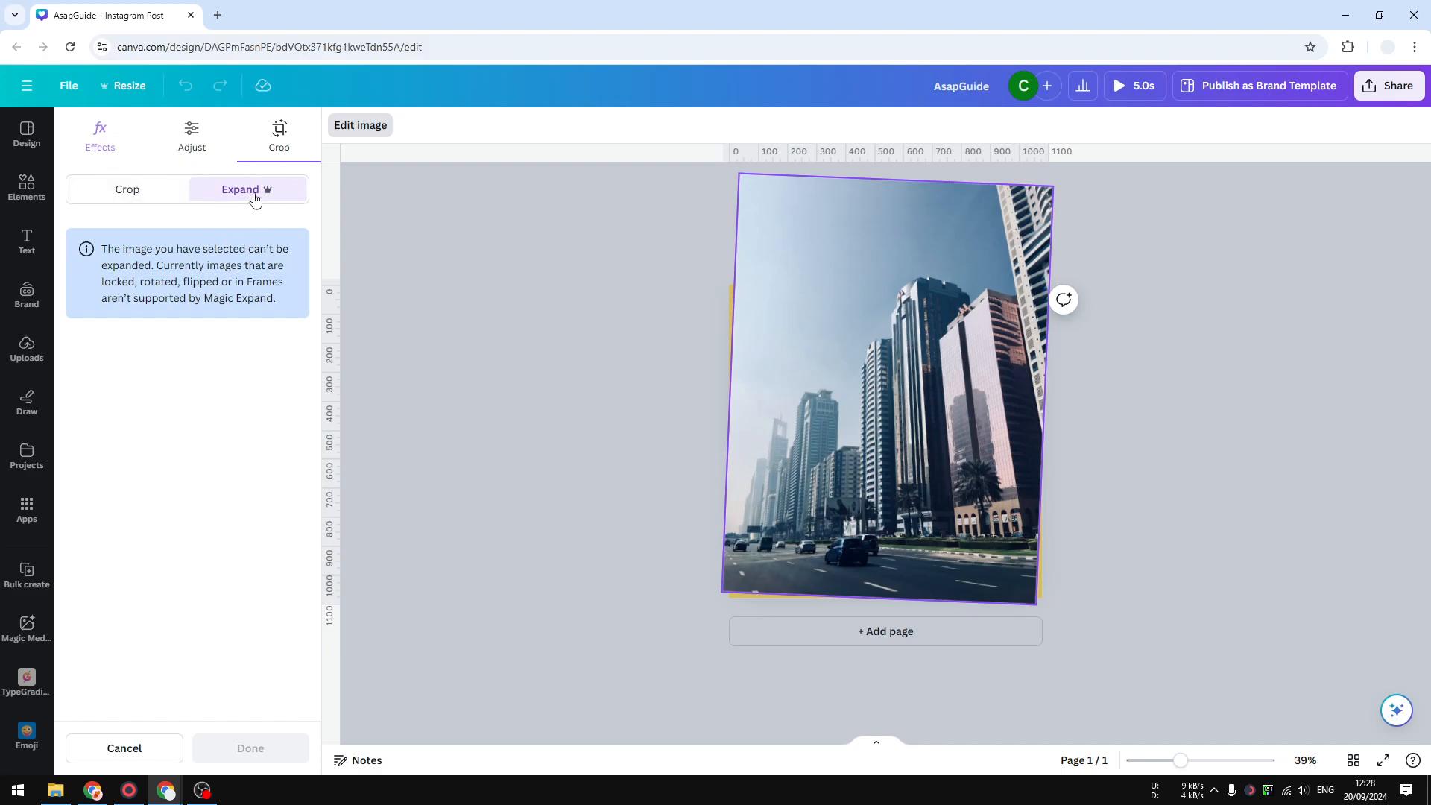
mouse_move(171, 261)
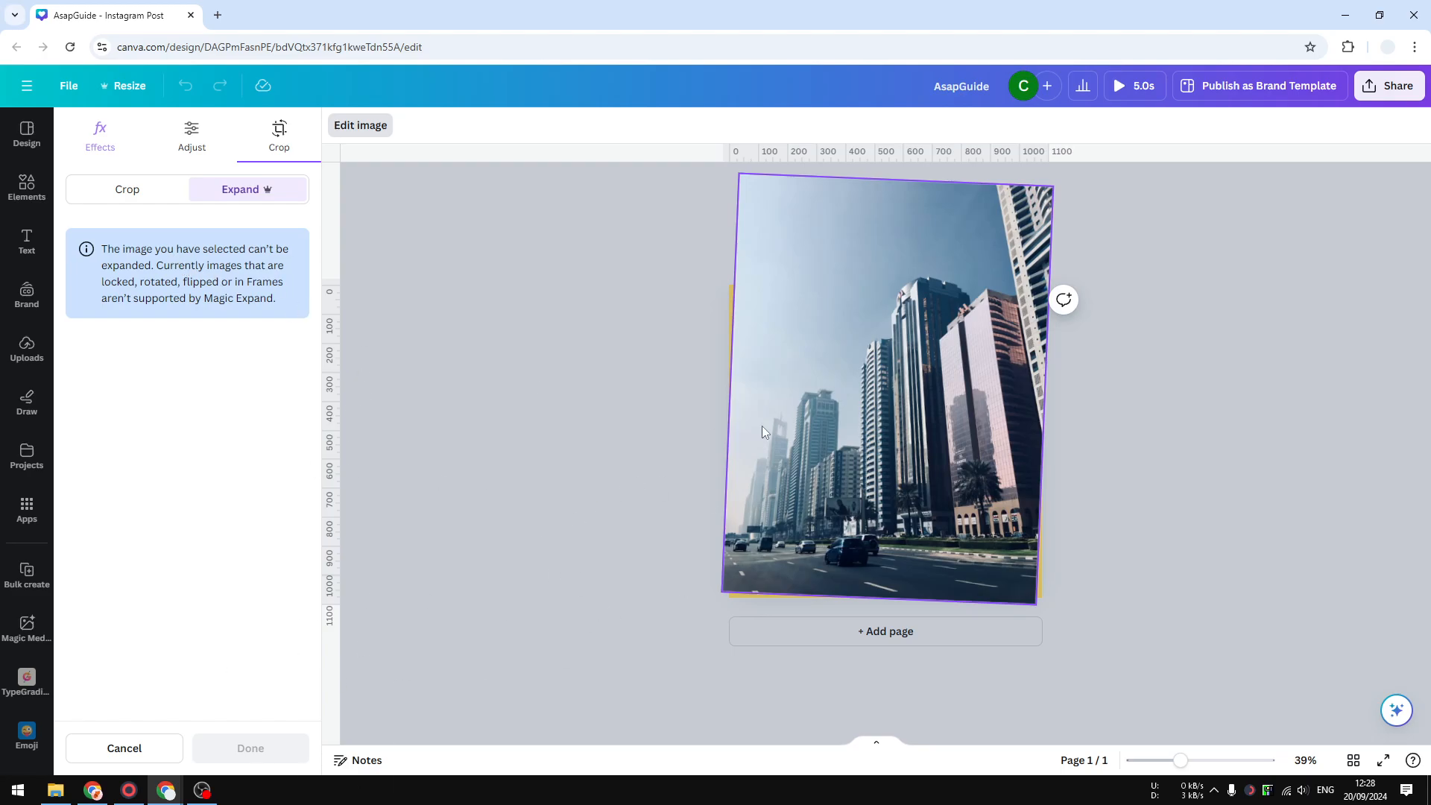
mouse_move(236, 227)
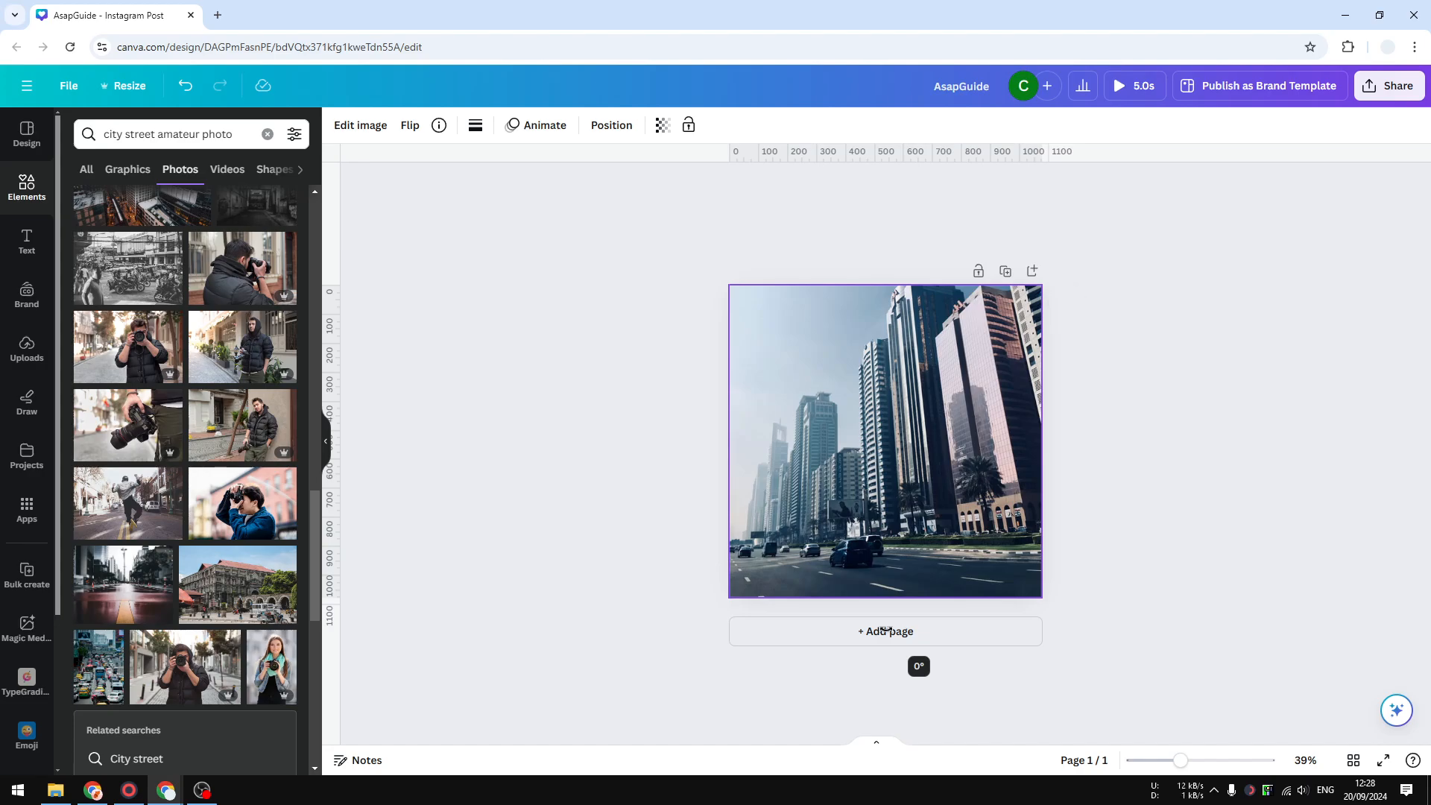
Step: Start Magic Expand in Freeform mode and drag the expand frame outward around the photo
left_click(885, 441)
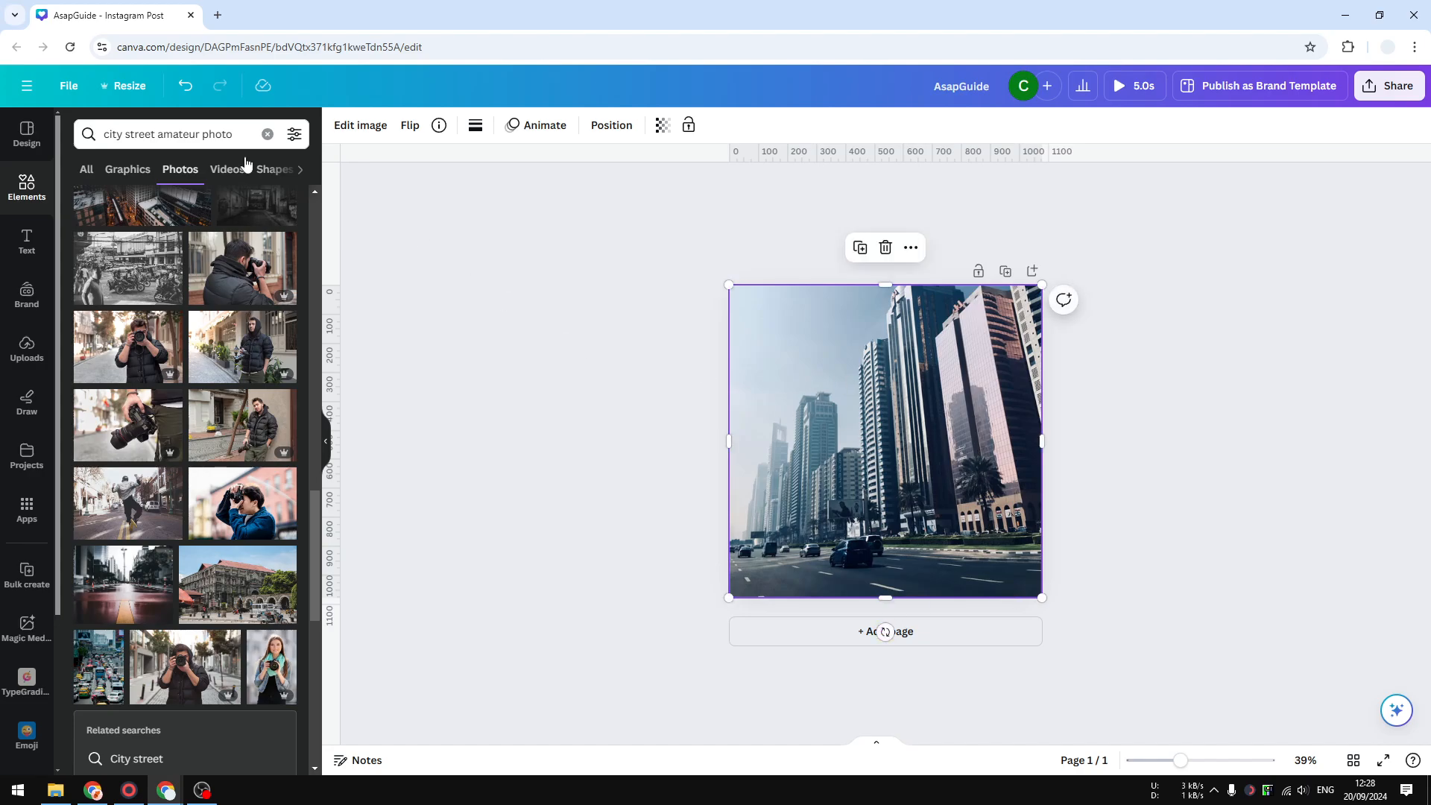
left_click(360, 126)
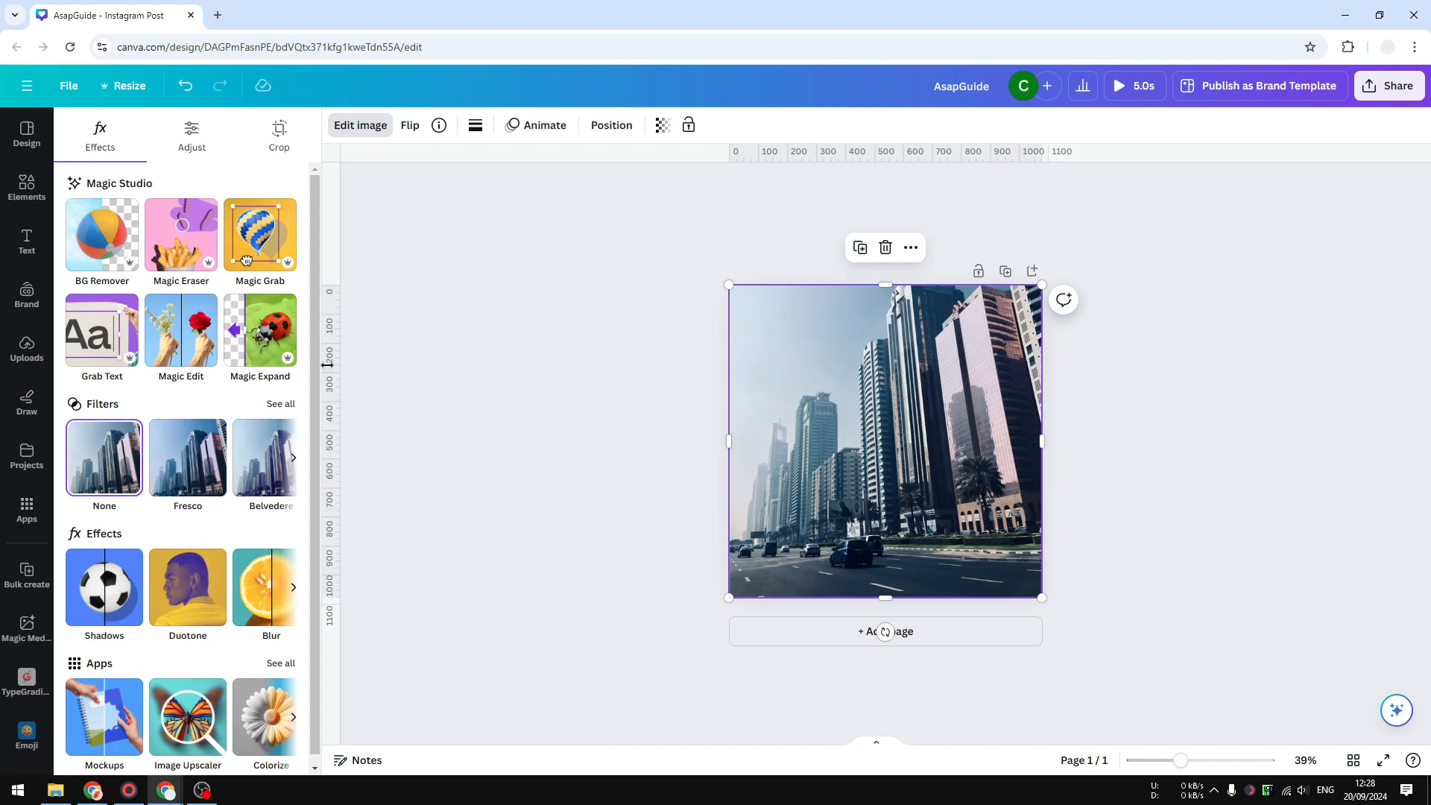
left_click(278, 134)
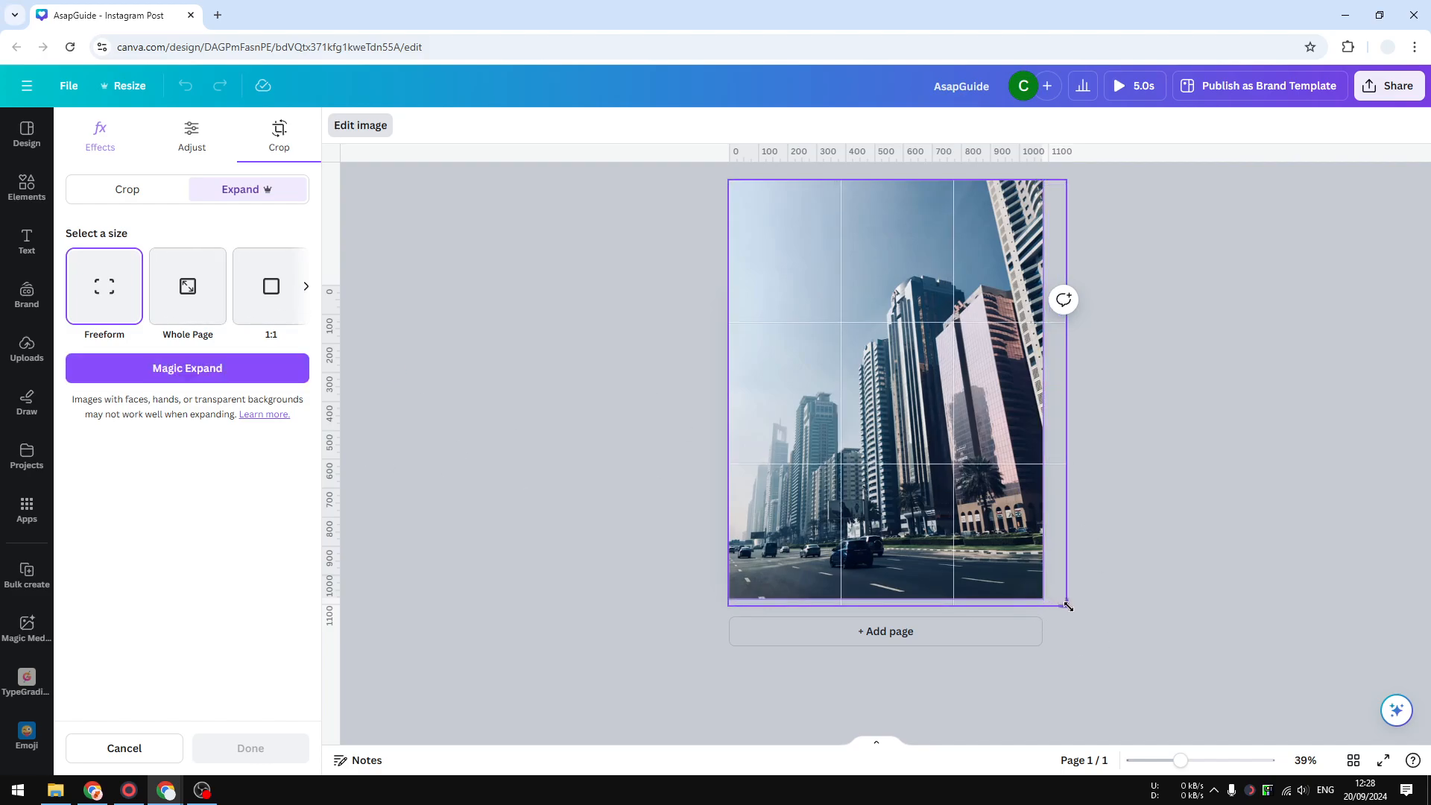
left_click_drag(1066, 606, 1066, 619)
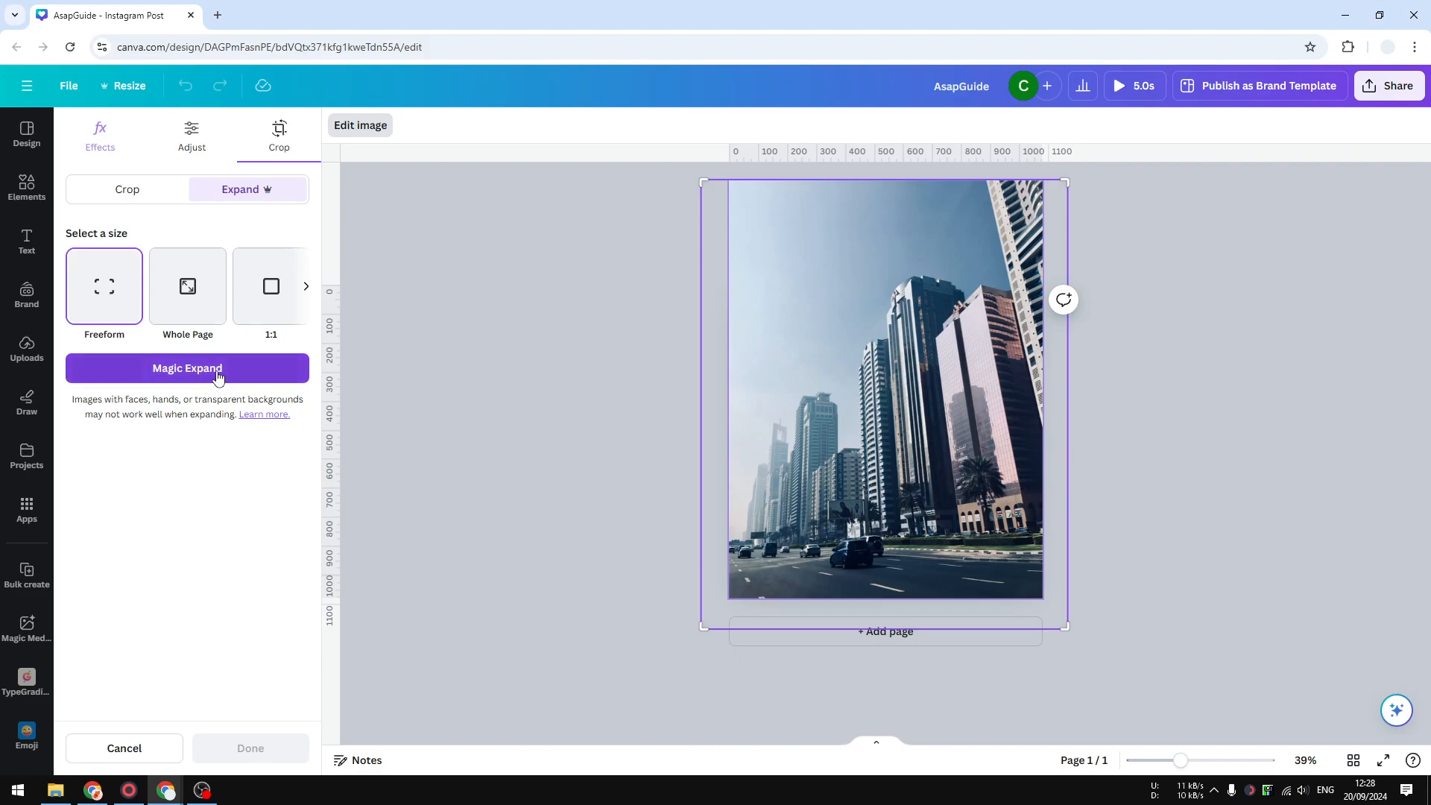
Step: Run Magic Expand to generate AI-expanded versions of the street photo
left_click(188, 368)
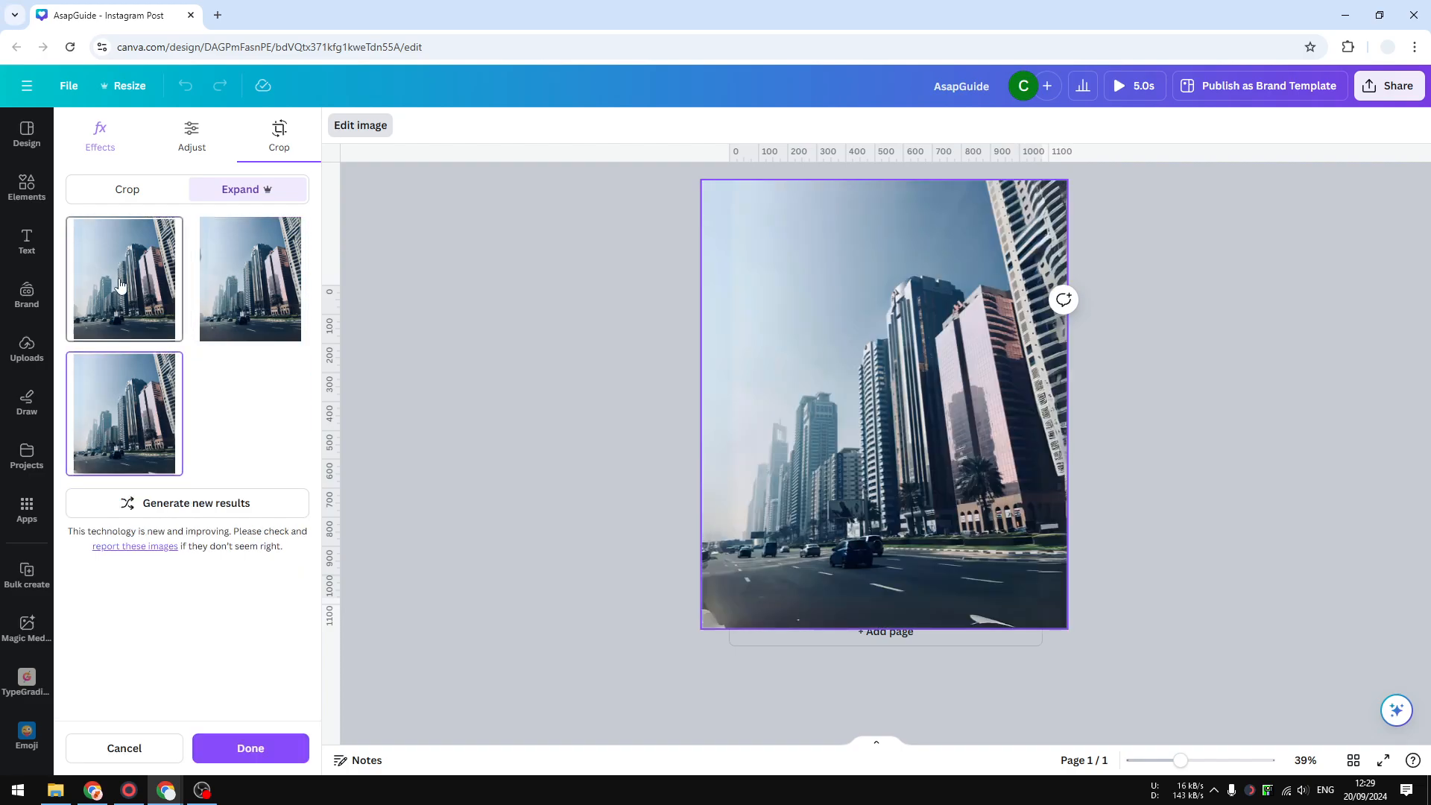
Step: Preview the expanded results, choose the second version and confirm with Done
left_click(251, 413)
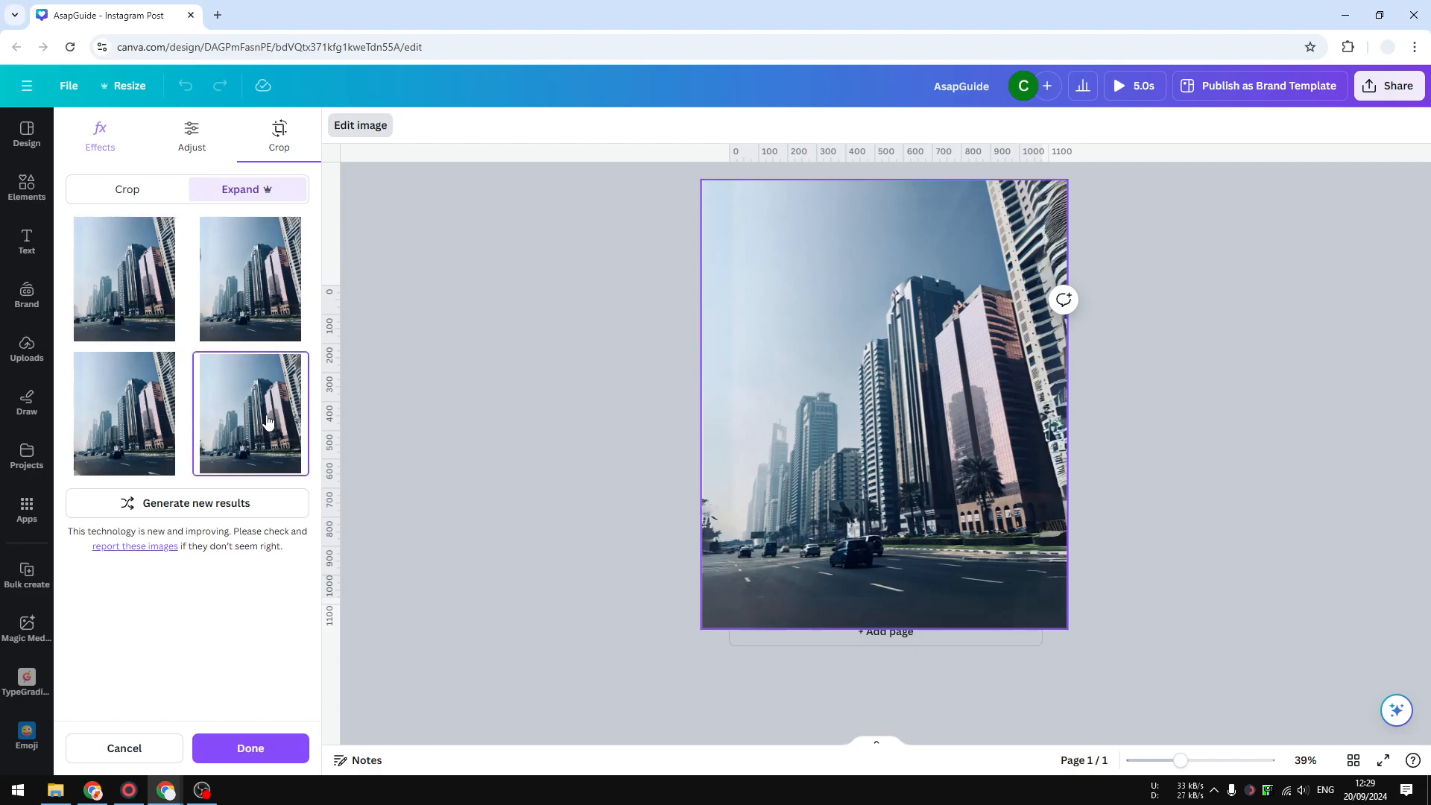
left_click(124, 279)
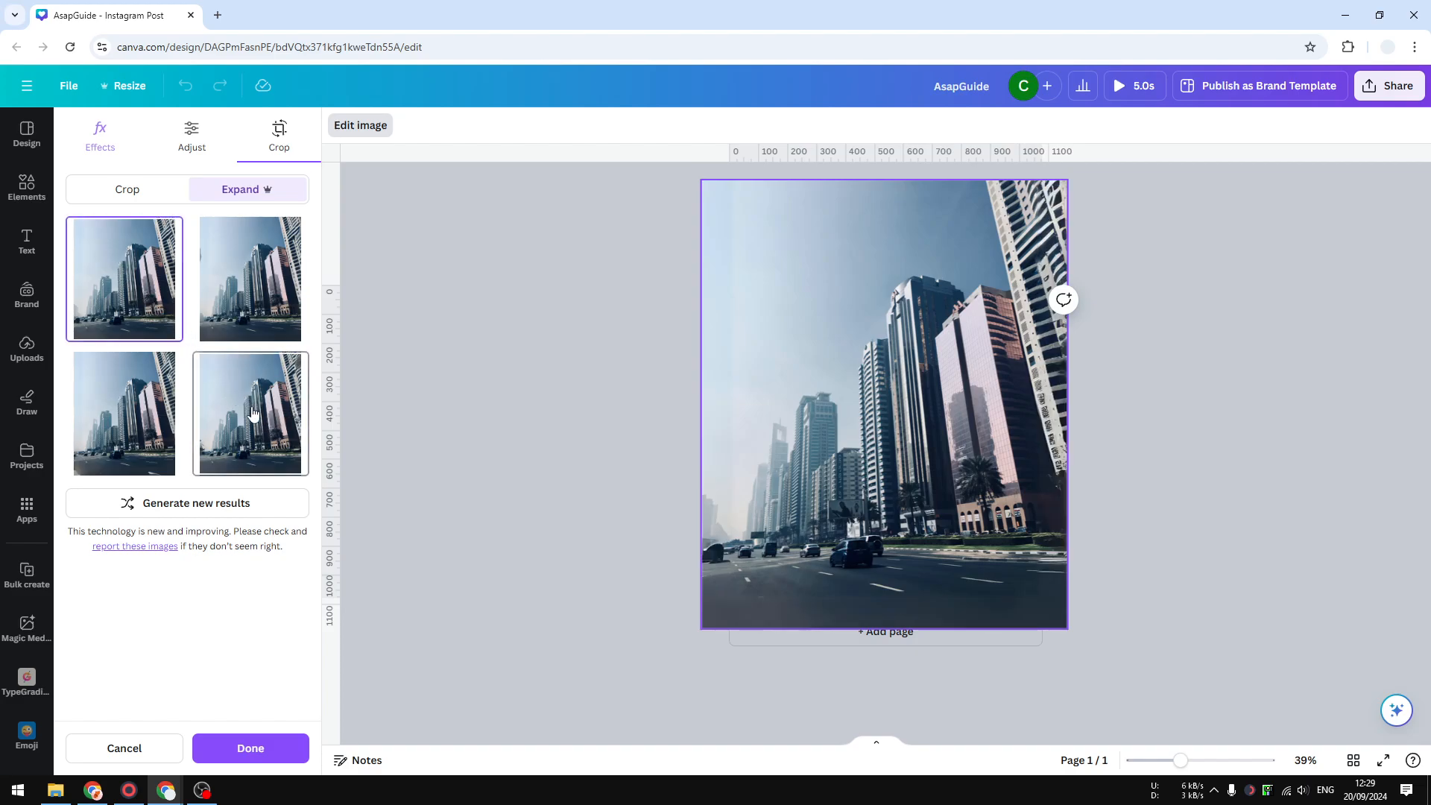
left_click(249, 279)
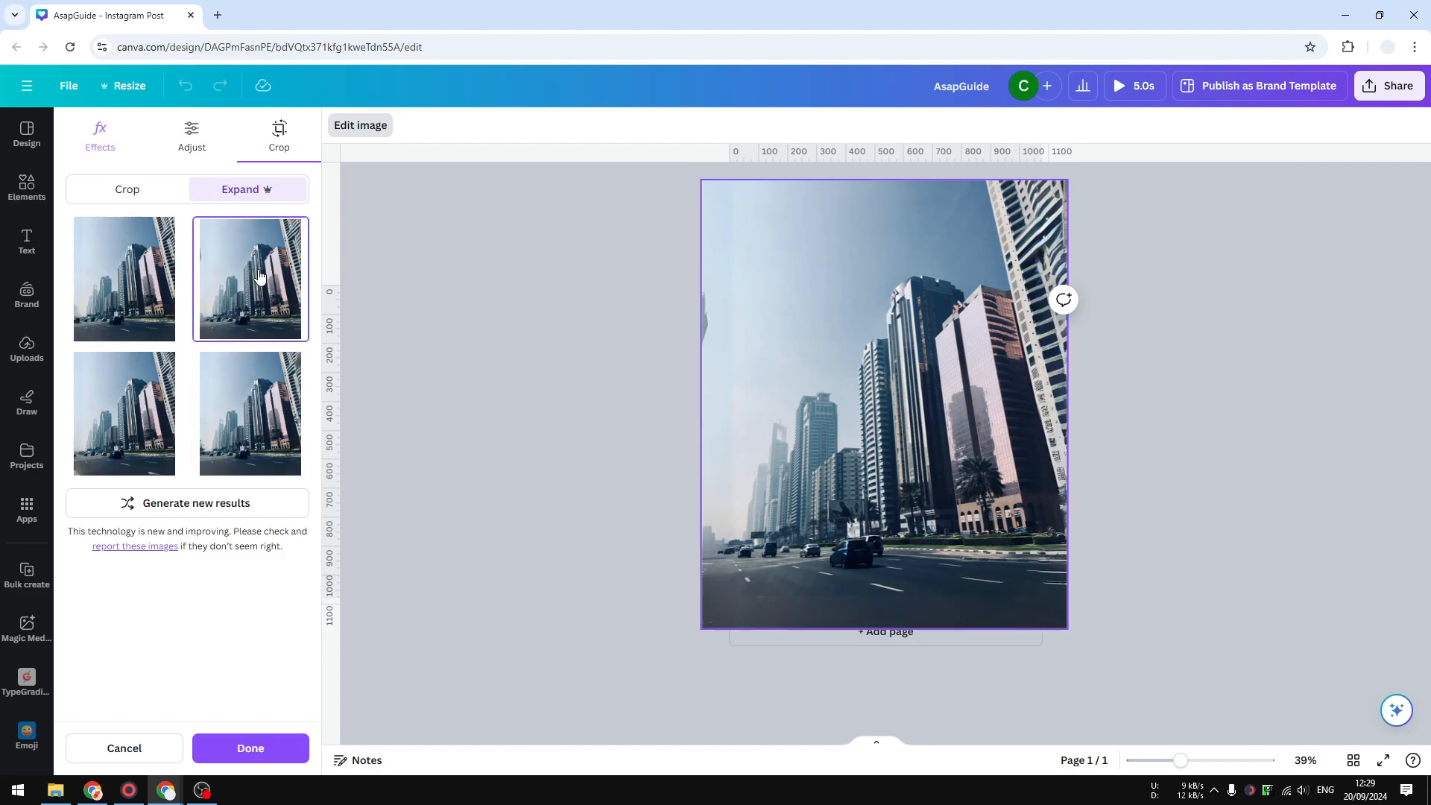
left_click(123, 279)
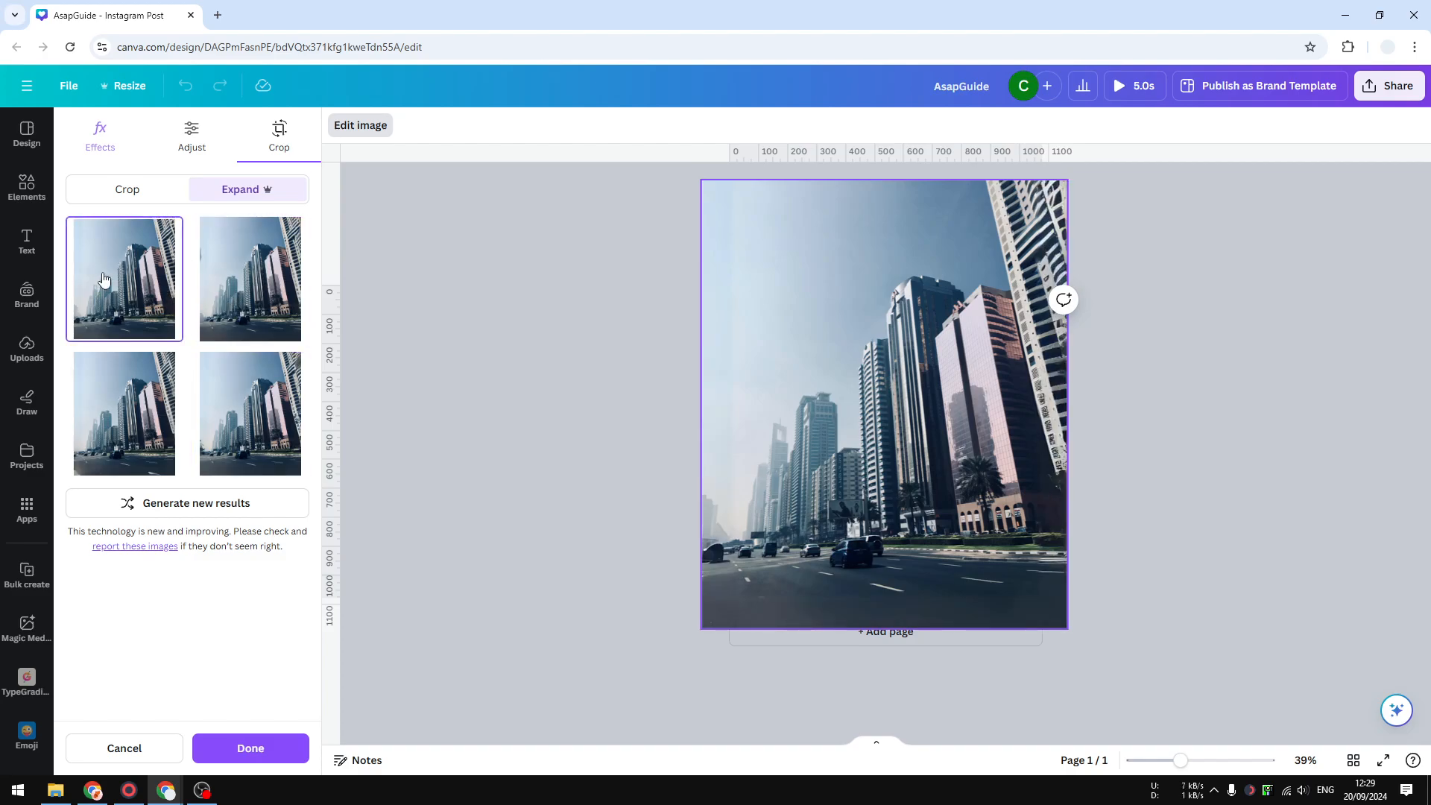
left_click(249, 279)
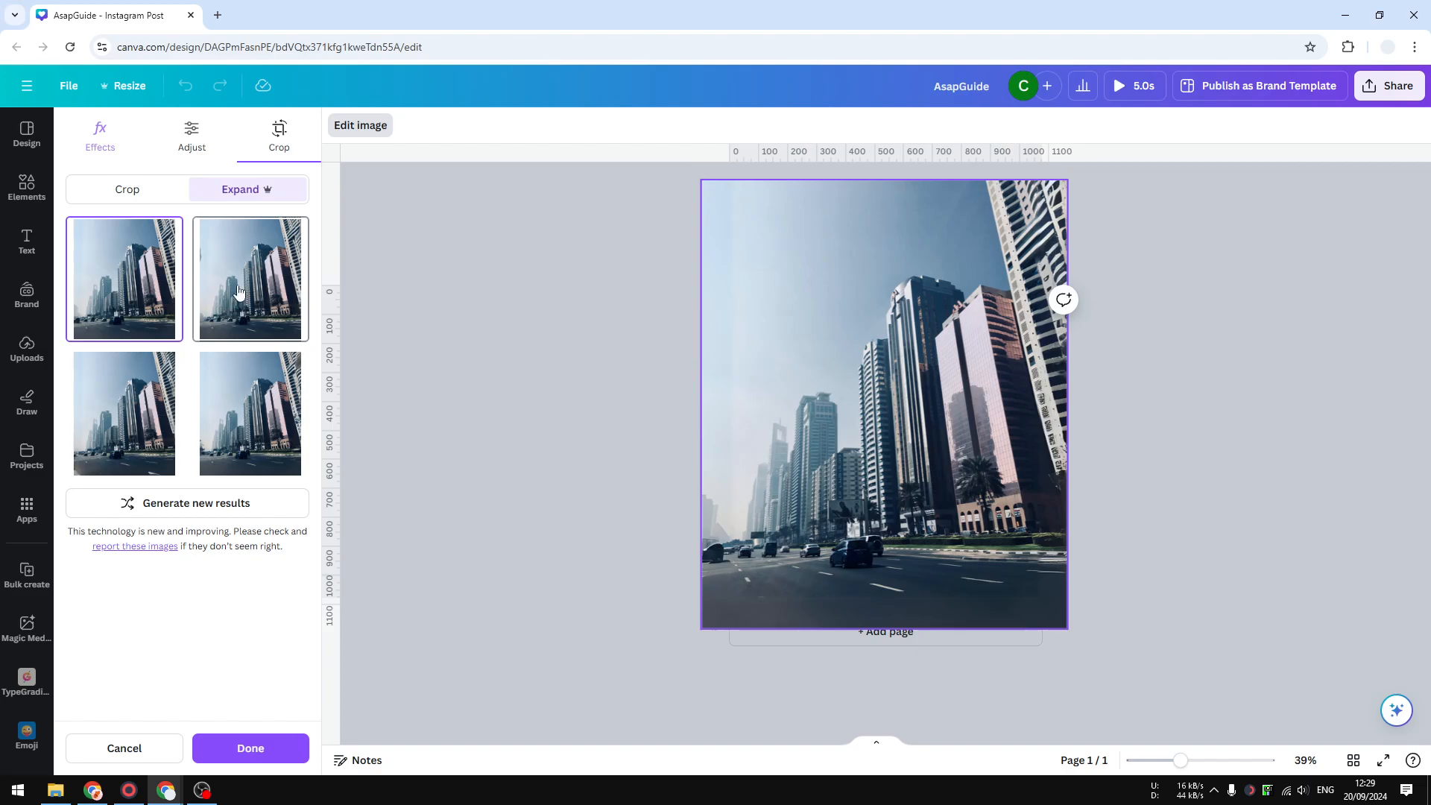
left_click(249, 279)
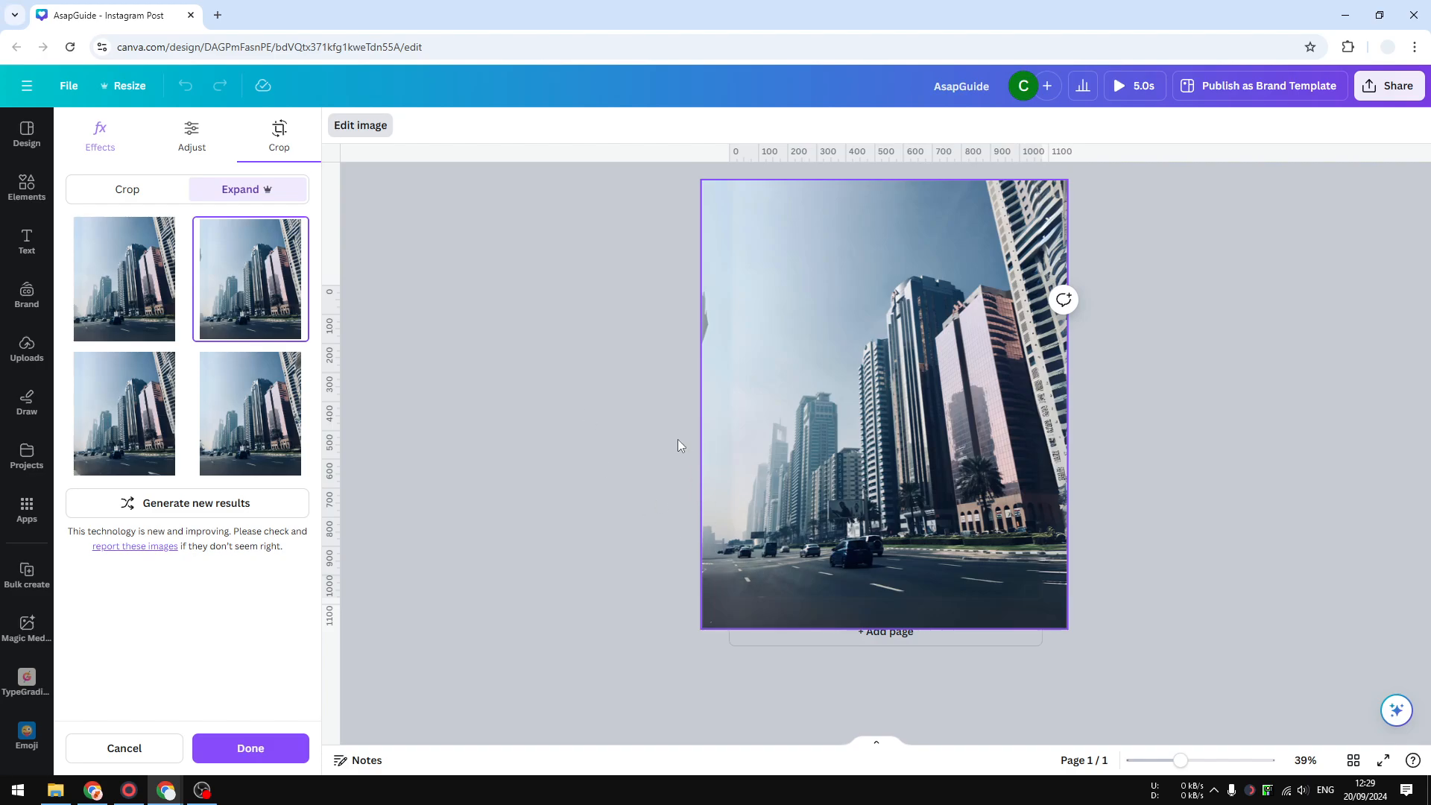
mouse_move(167, 422)
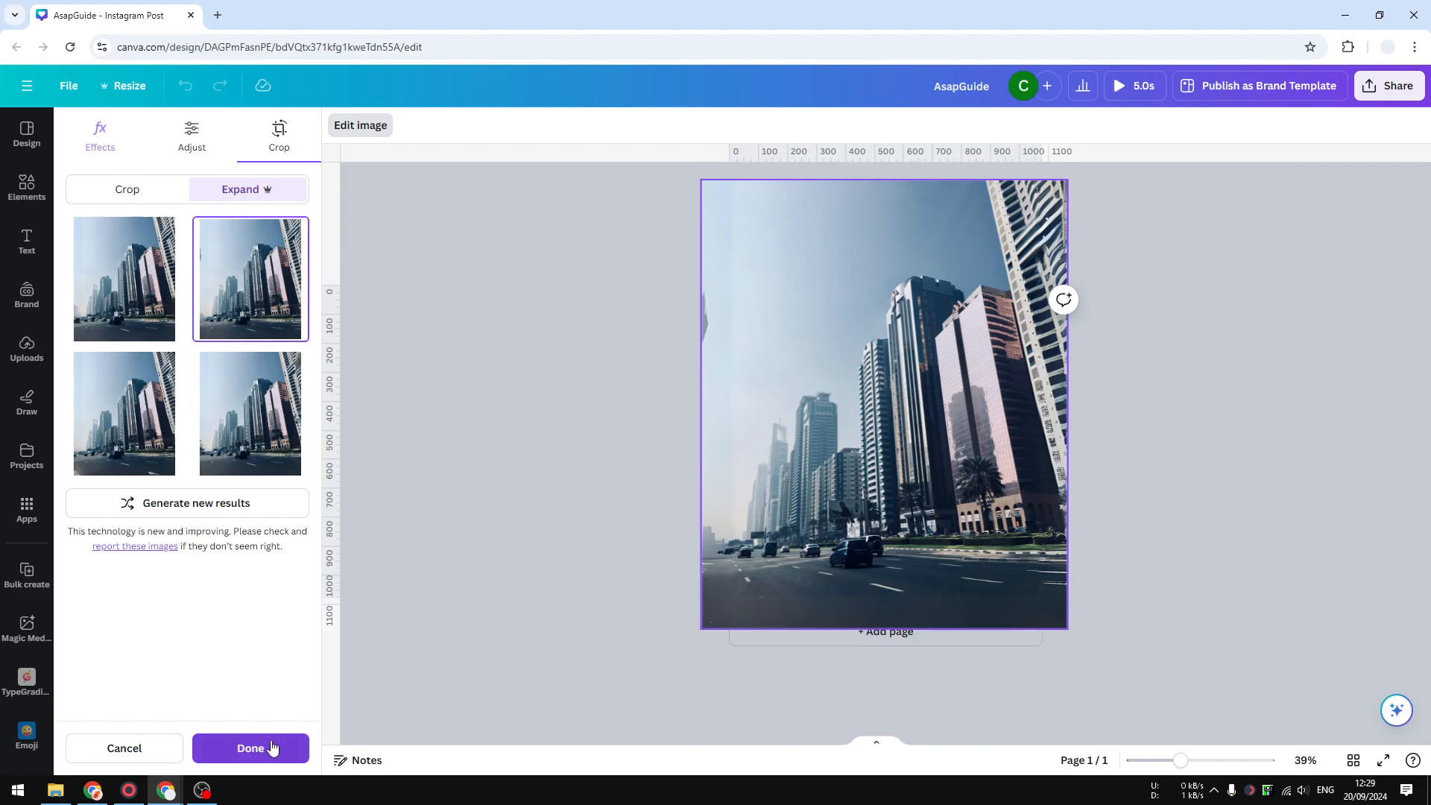
left_click(249, 747)
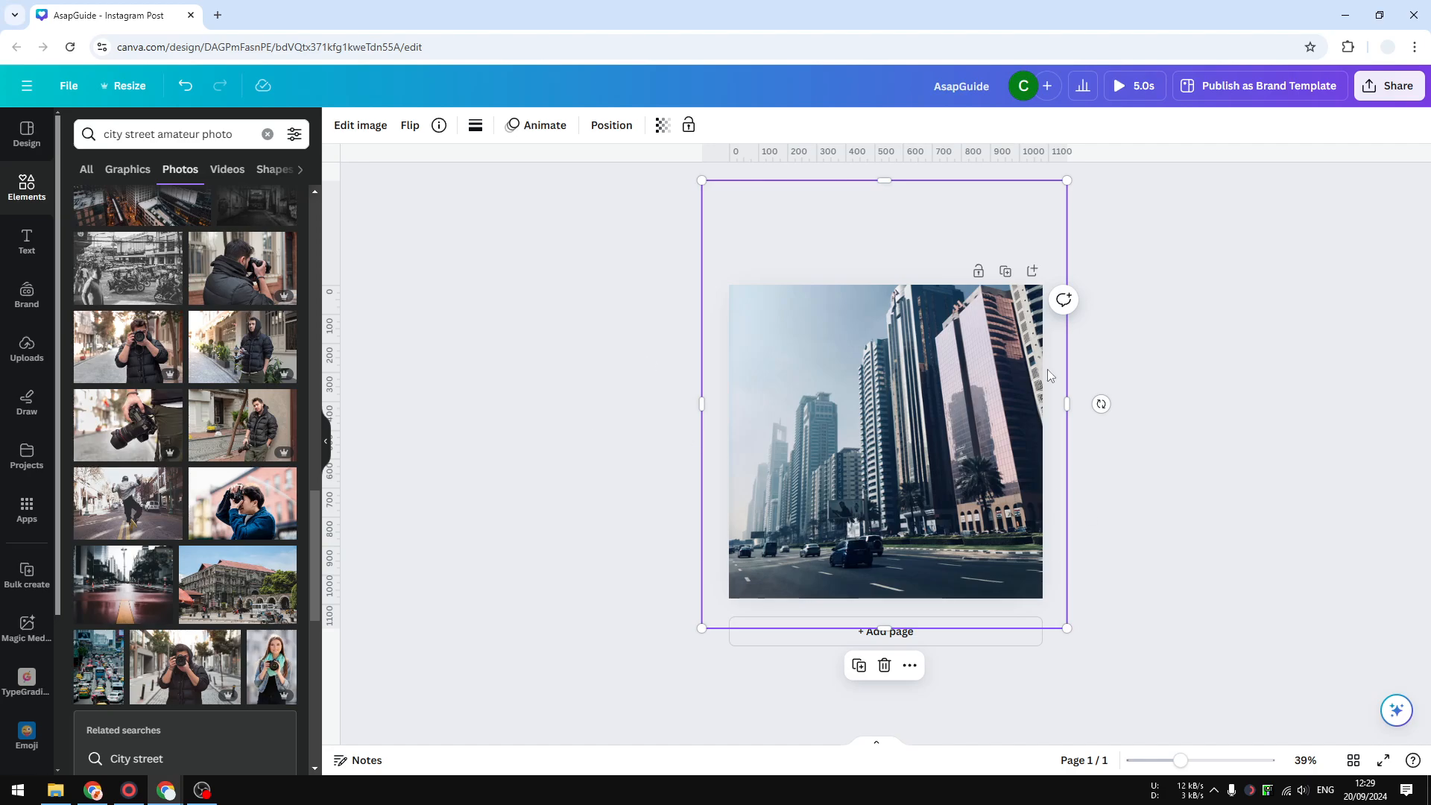
mouse_move(930, 625)
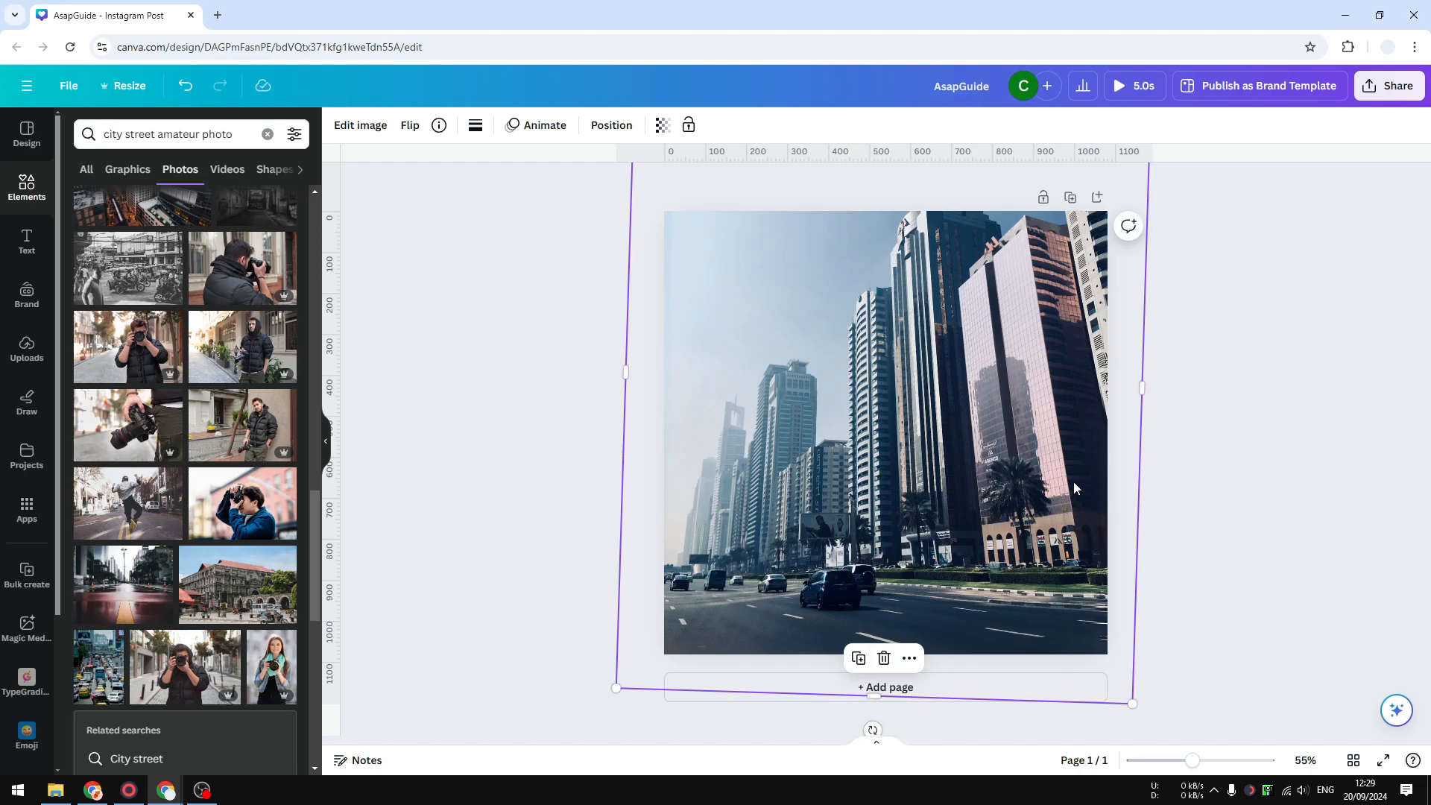
mouse_move(1132, 535)
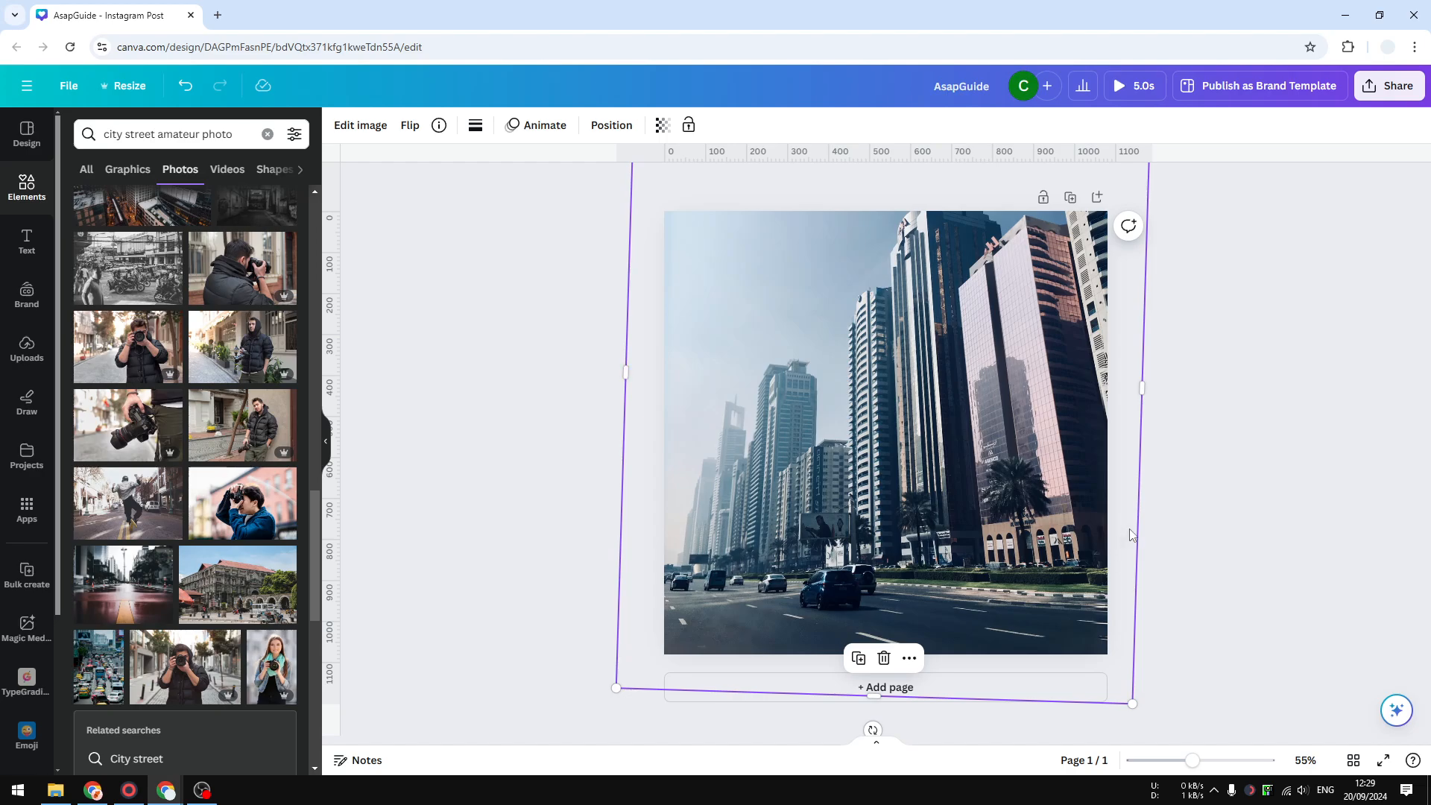